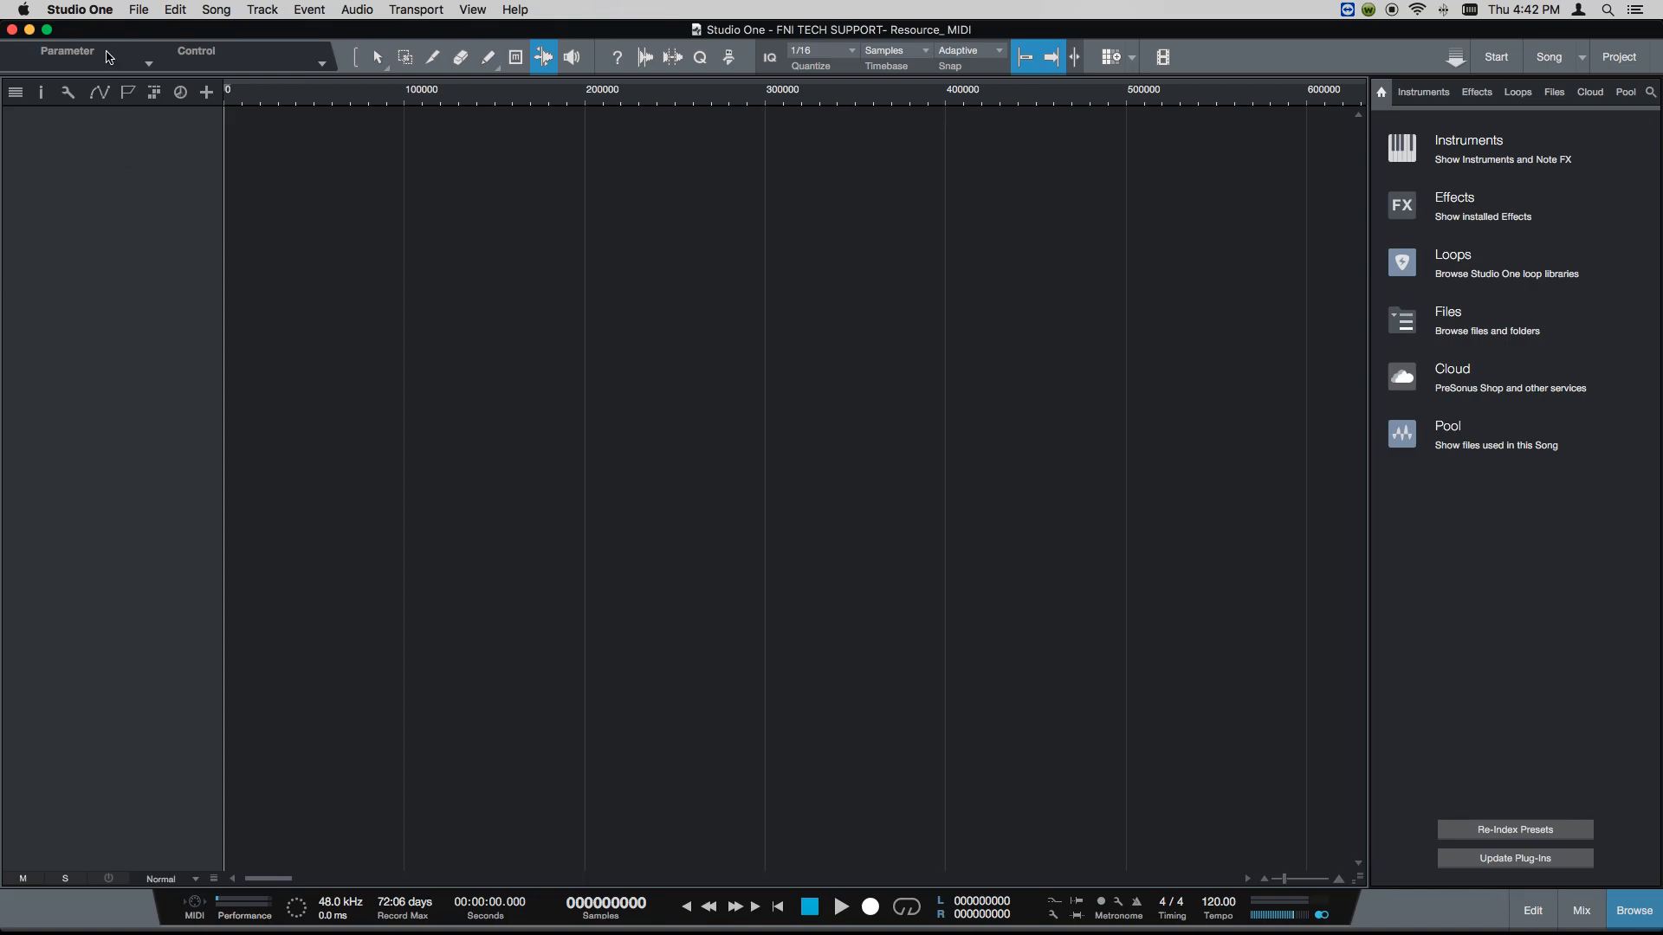
- Open Studio One Preferences to the External Devices page listing the Launchkey 49
click(79, 9)
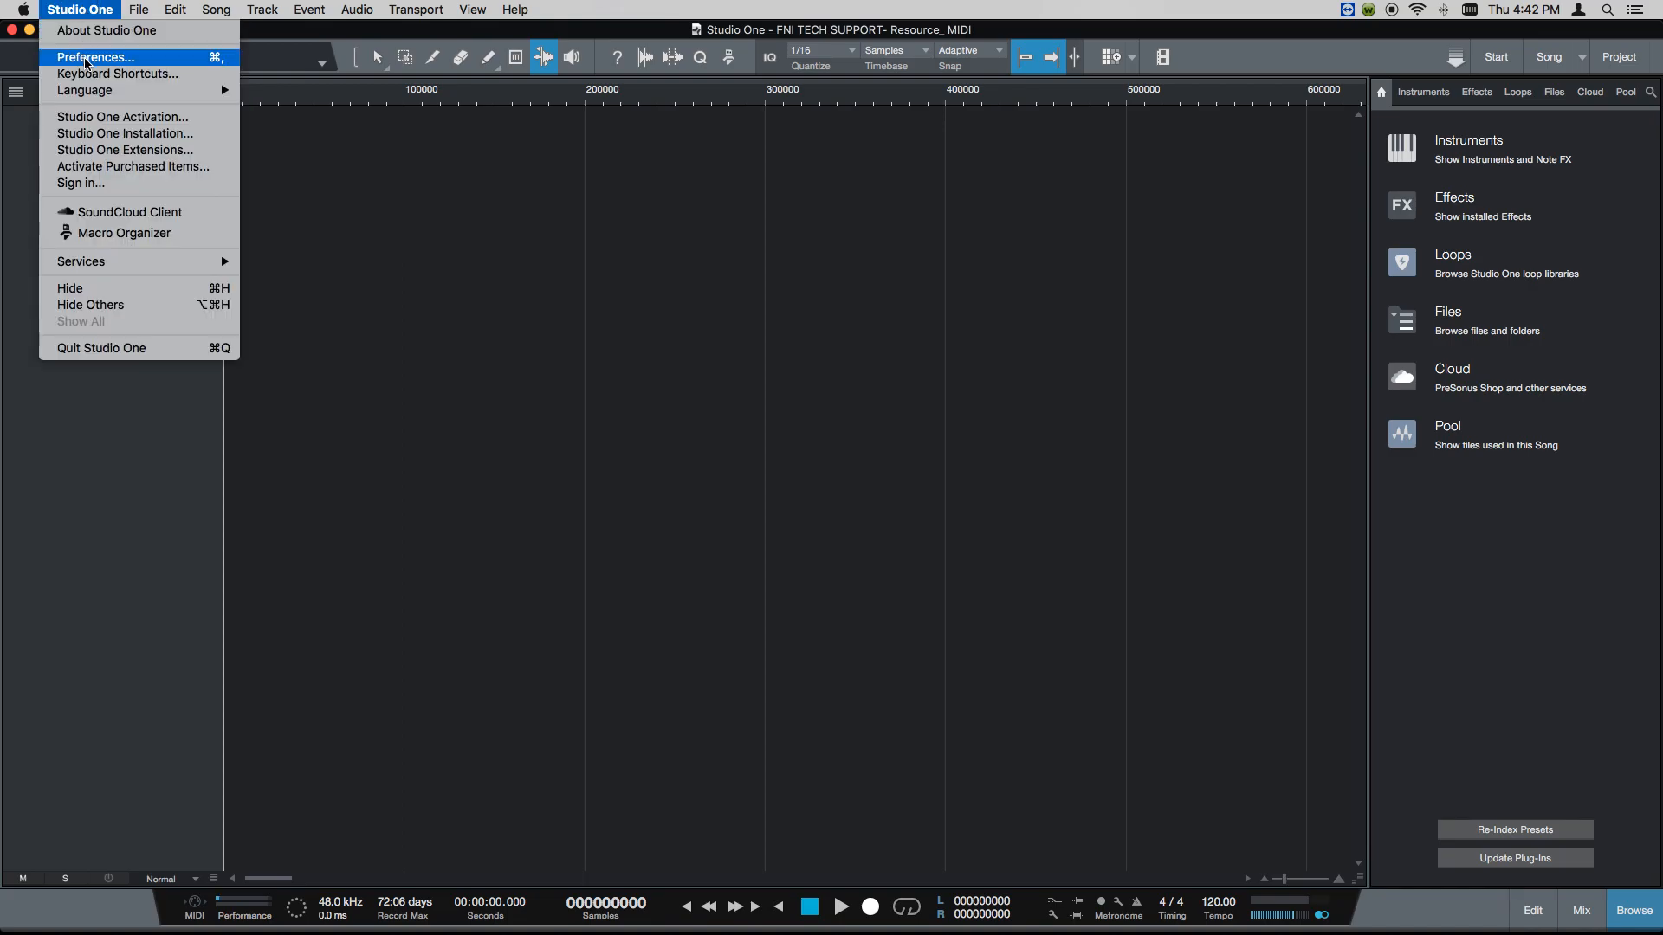
click(94, 57)
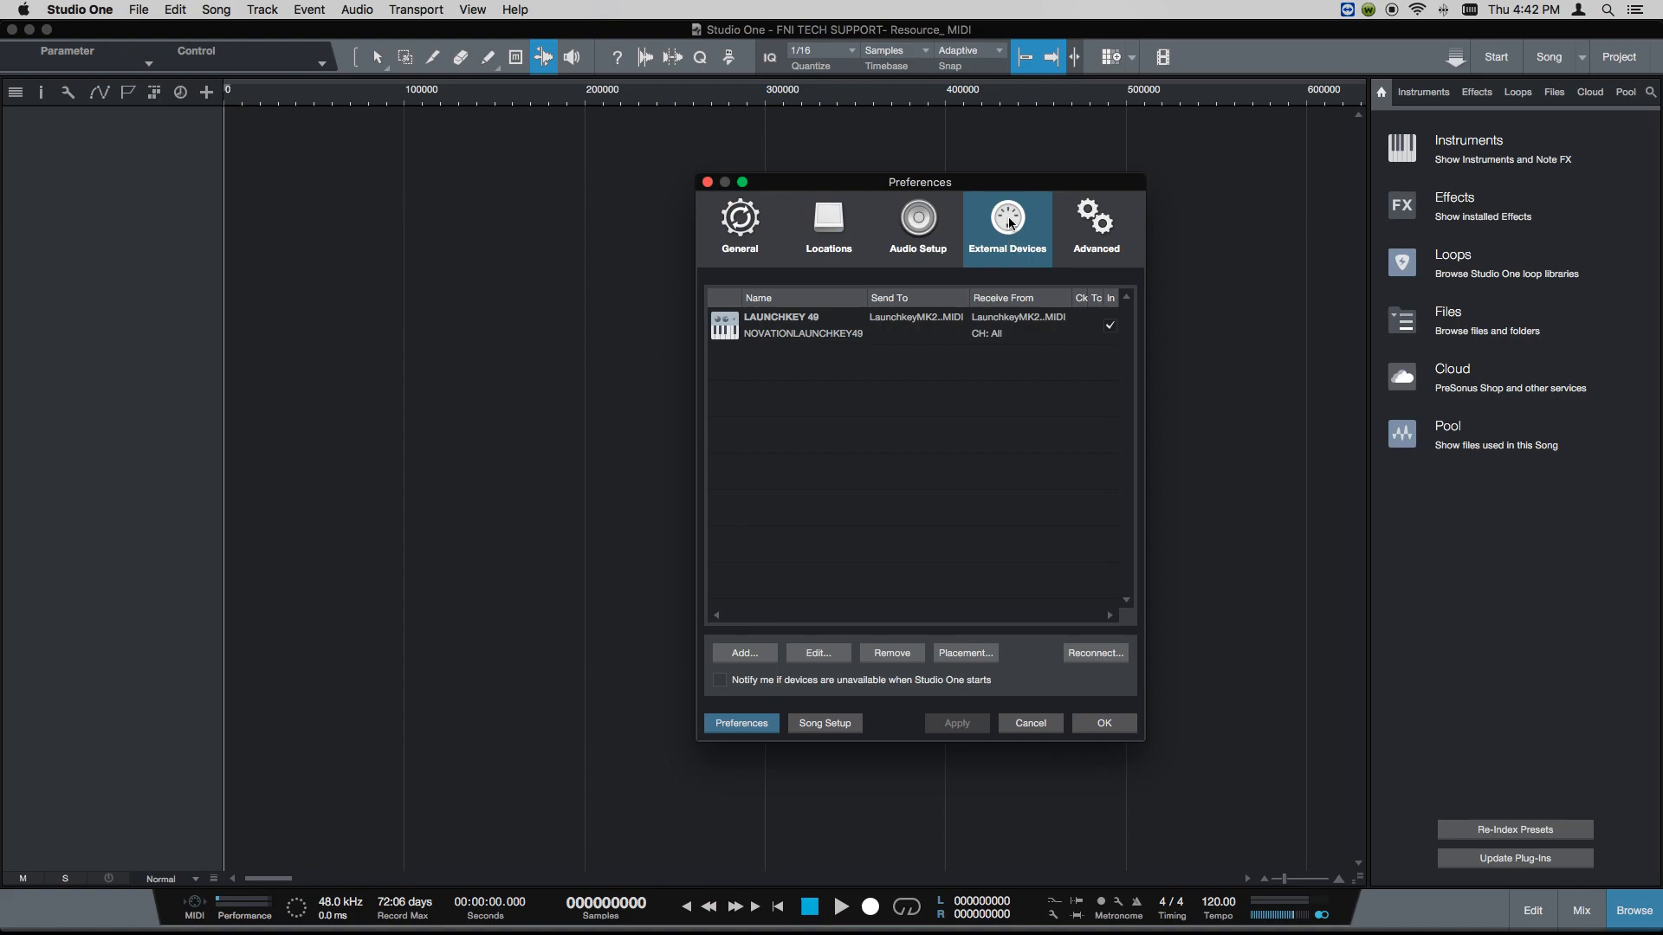
mouse_move(944, 326)
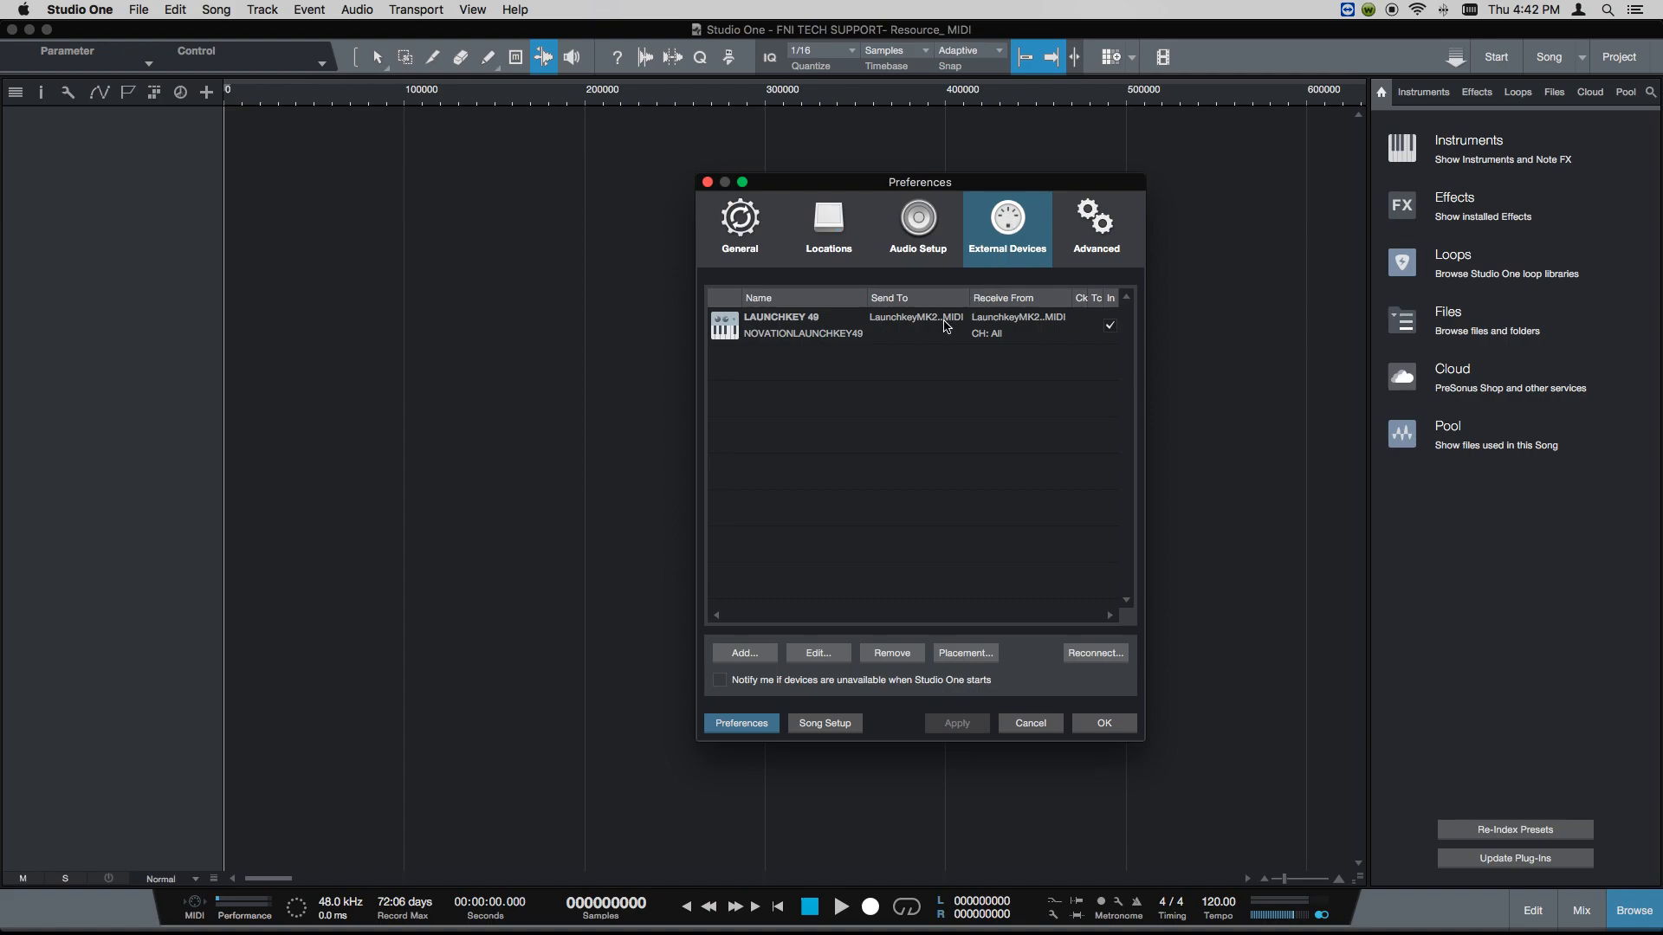
mouse_move(937, 330)
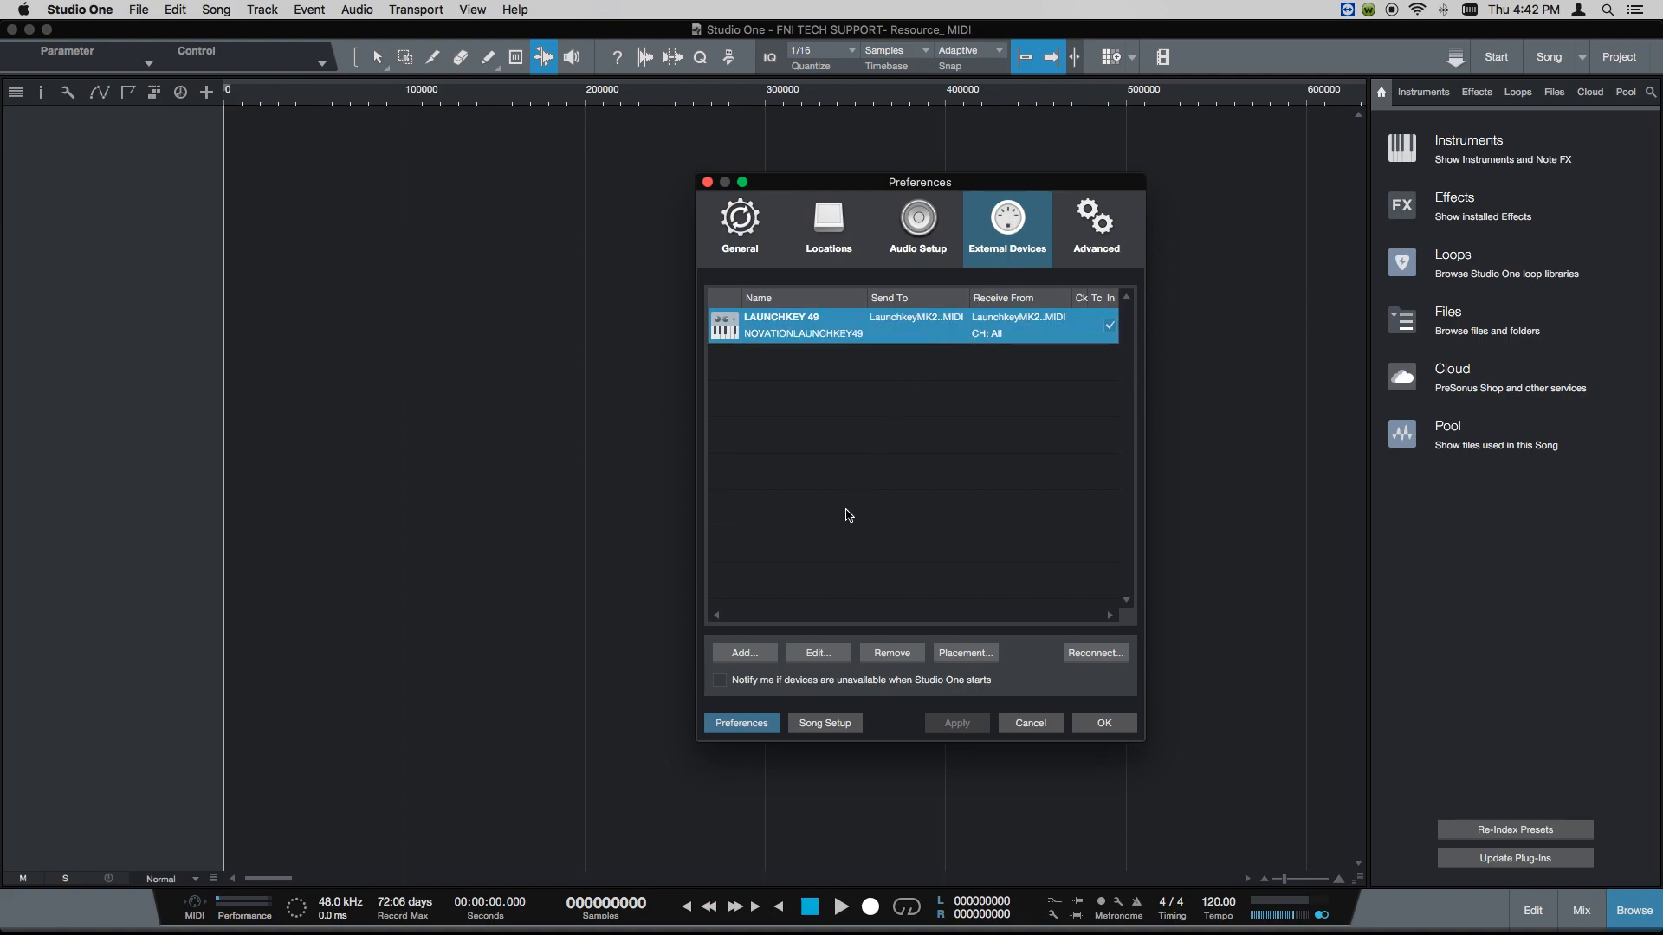
mouse_move(757, 653)
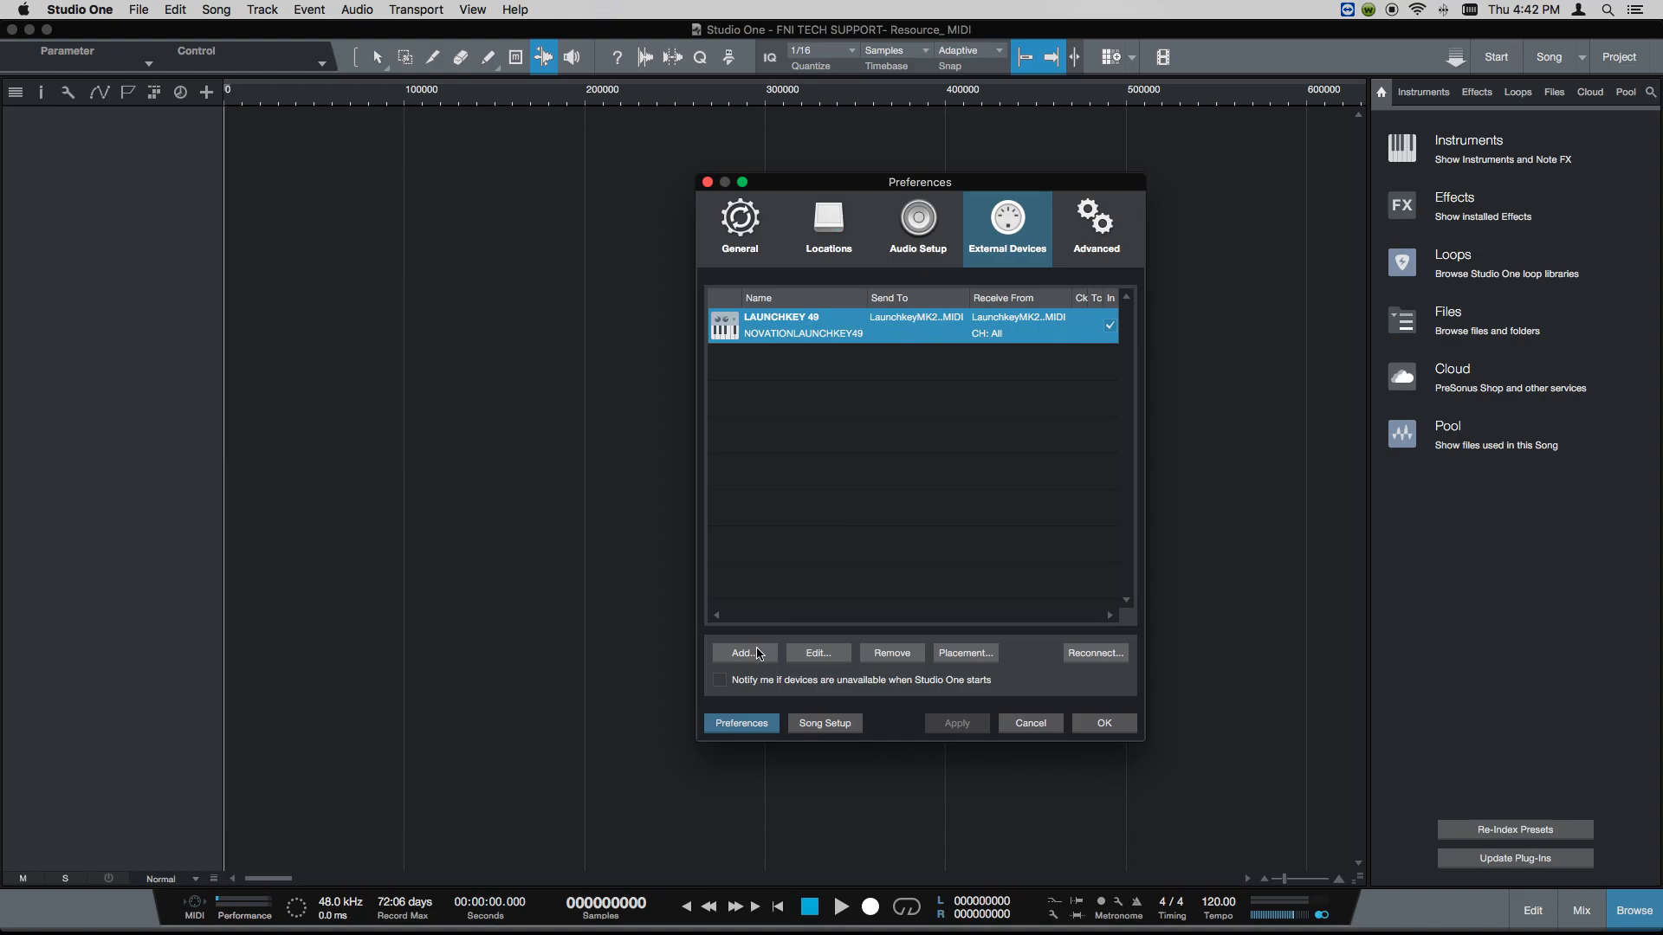
- Start adding a new external device from the External Devices list
click(742, 652)
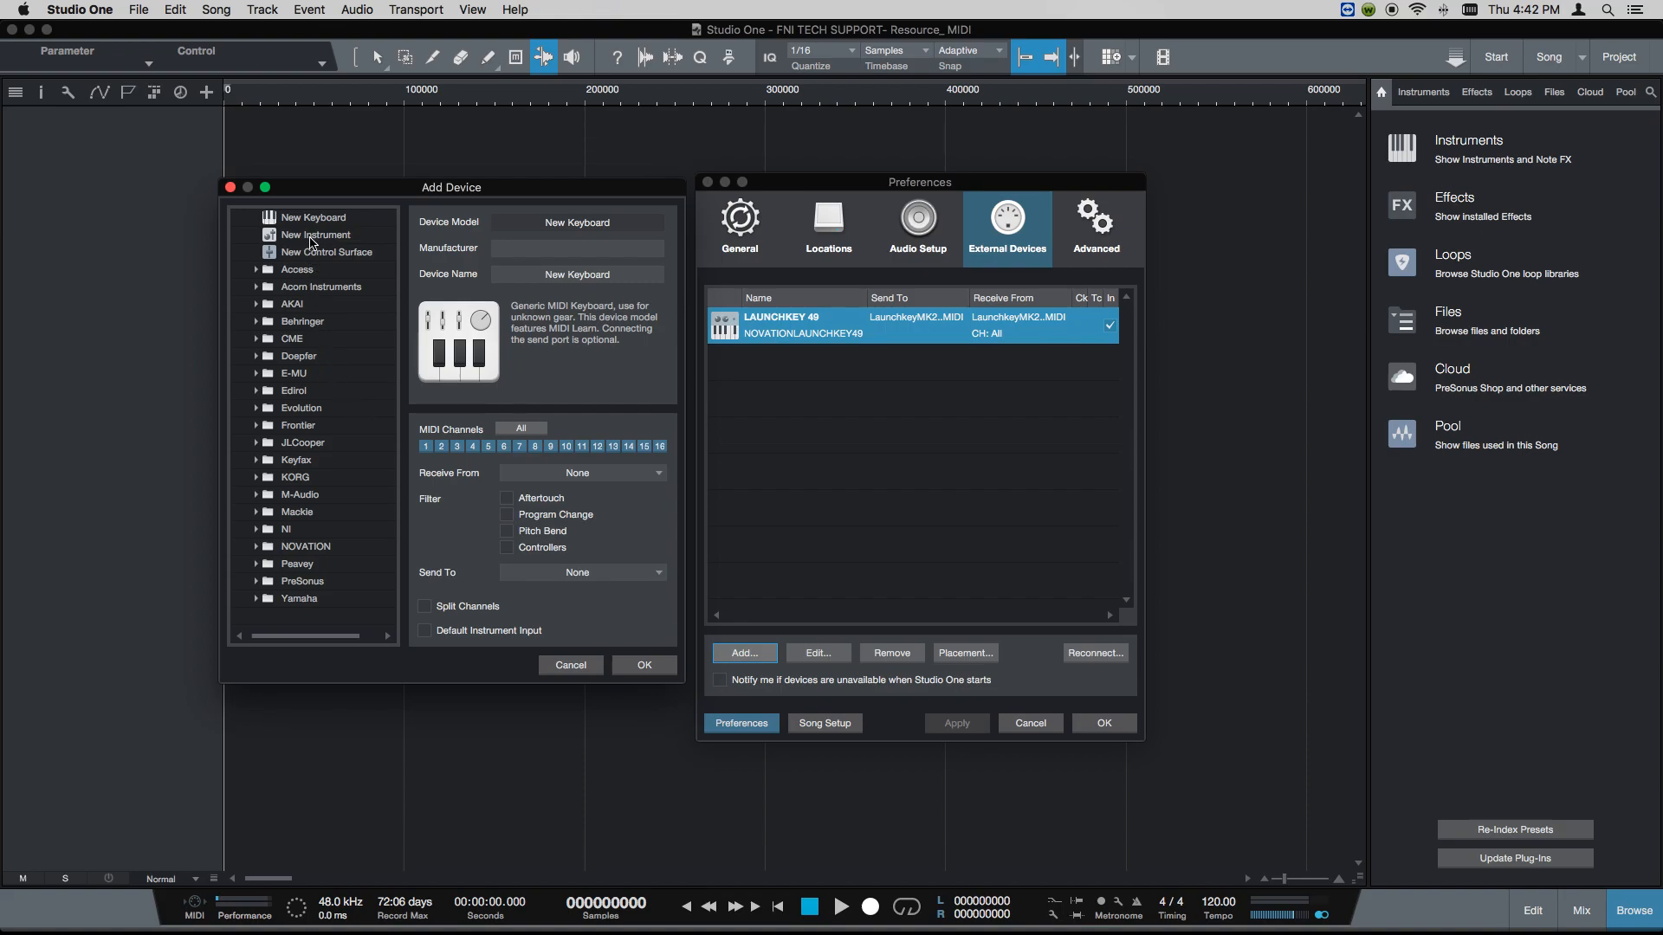
mouse_move(284, 591)
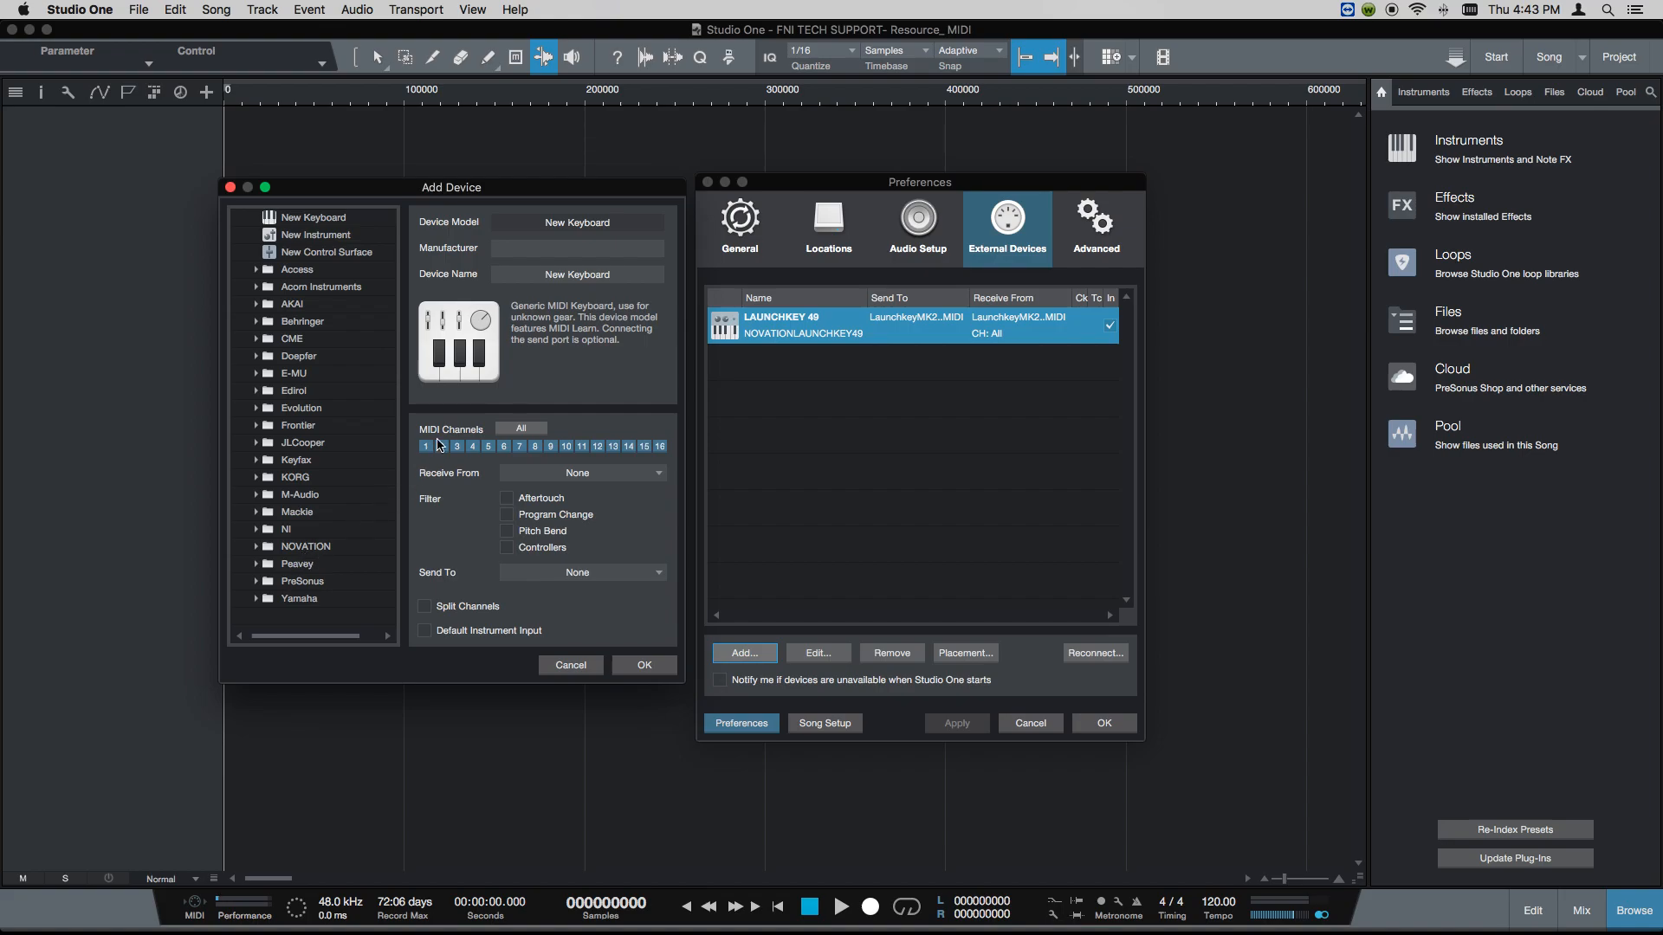
mouse_move(500, 240)
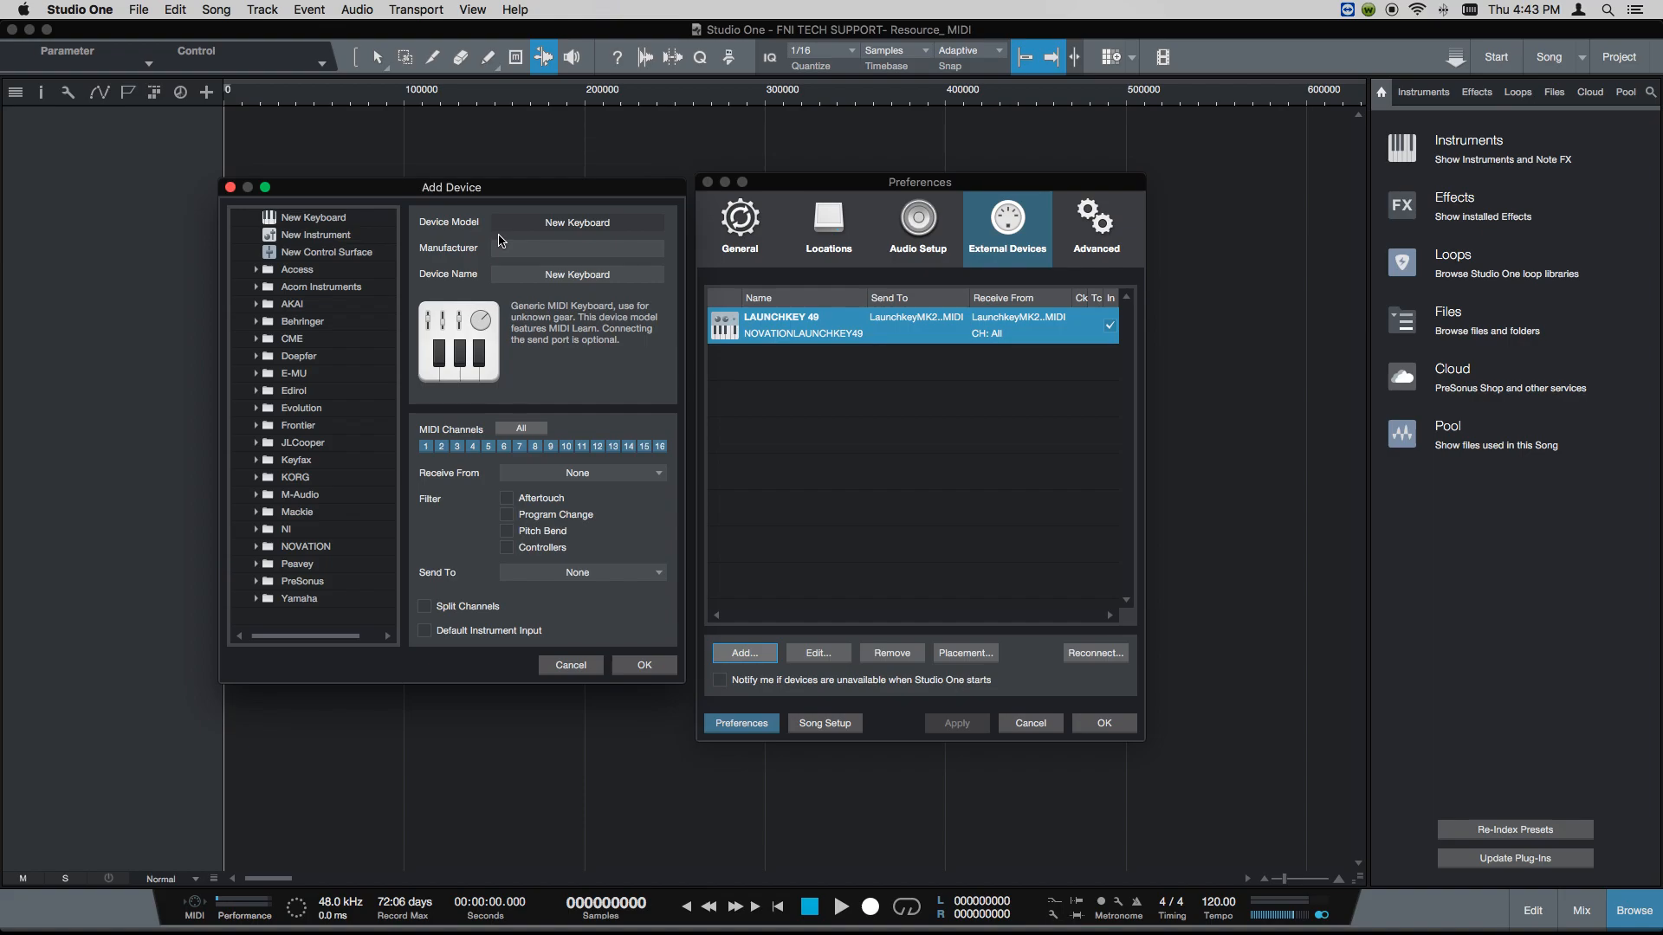
mouse_move(241, 195)
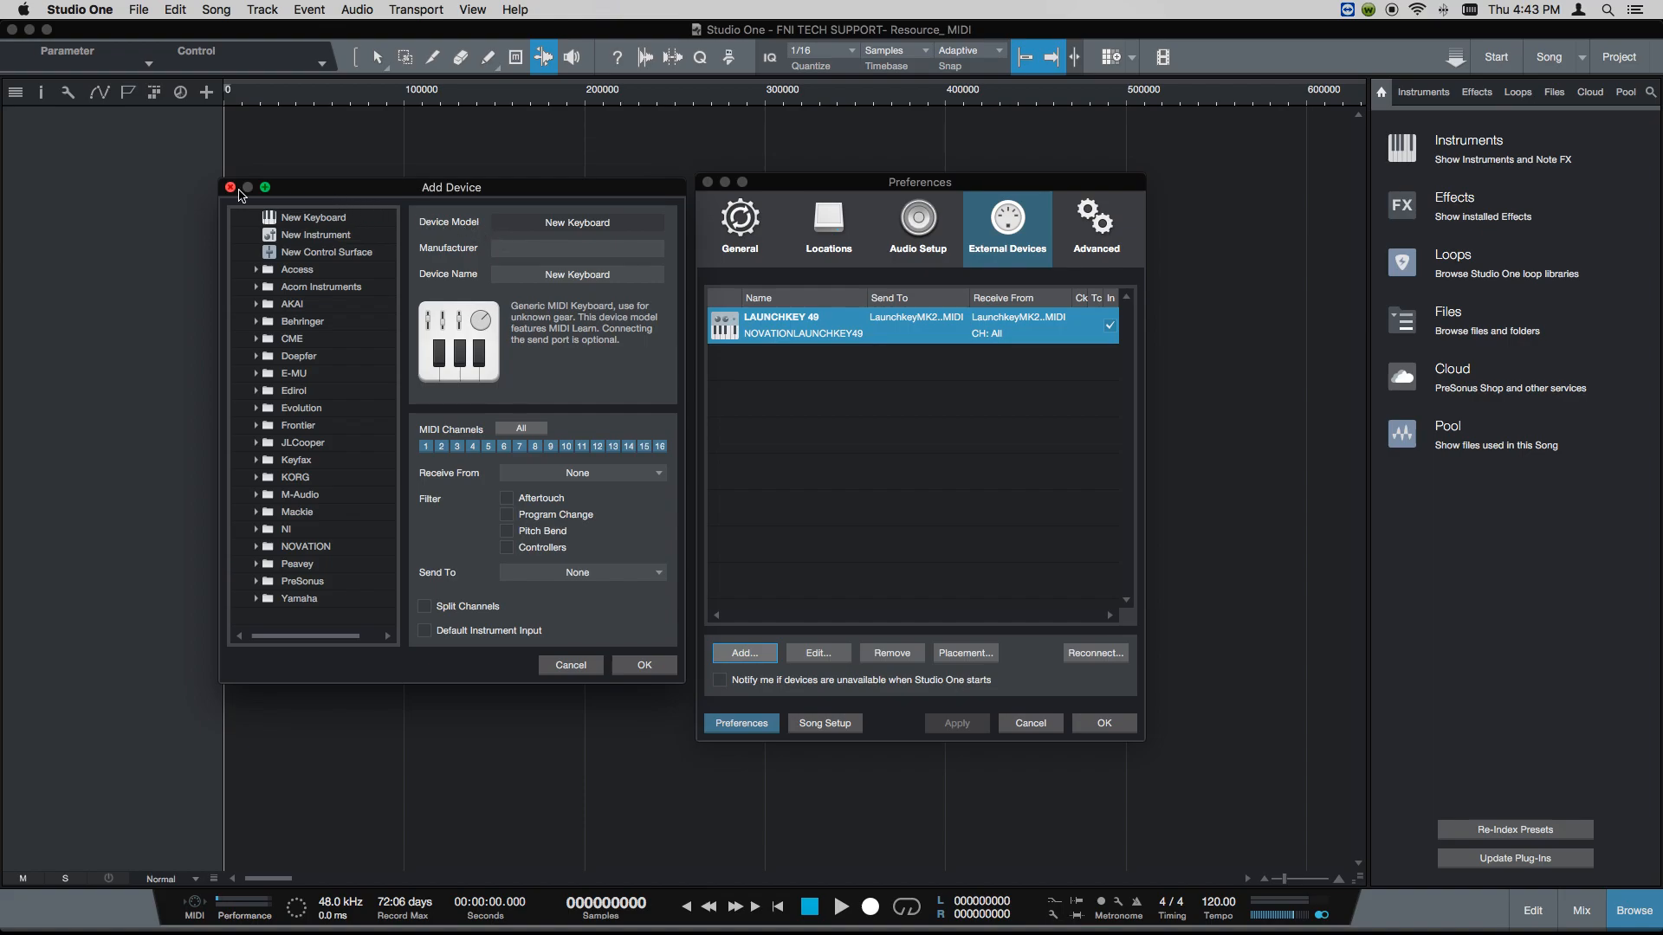
- Cancel Add Device and enable All MIDI channels in the LAUNCHKEY 49 settings
click(816, 653)
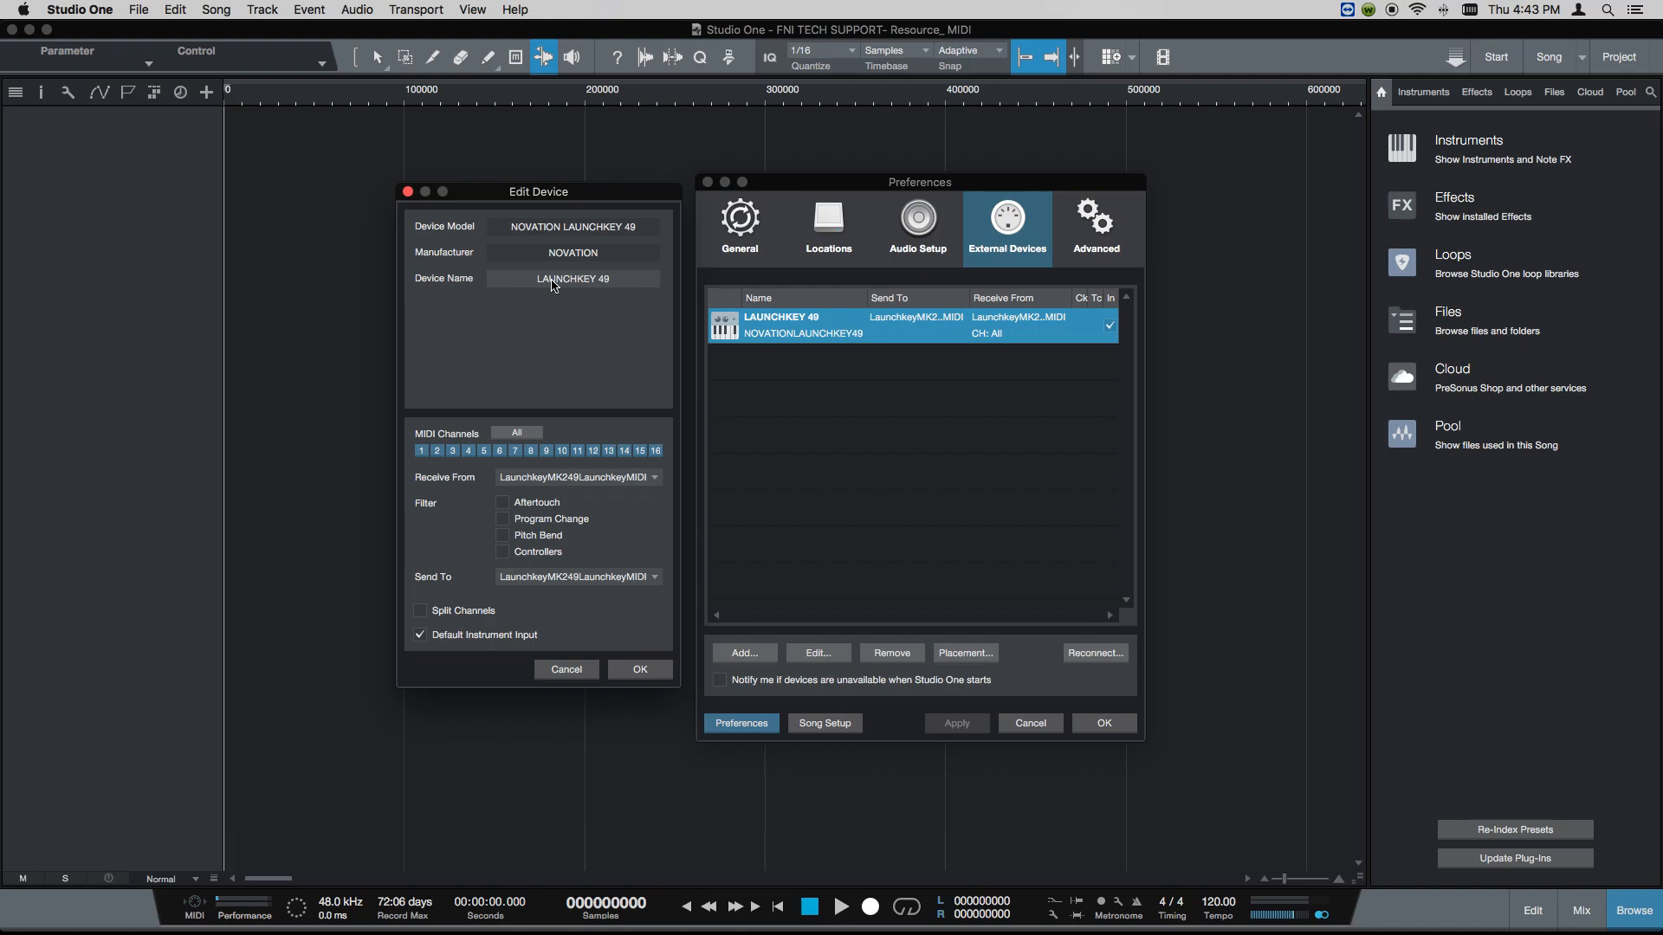
mouse_move(552, 227)
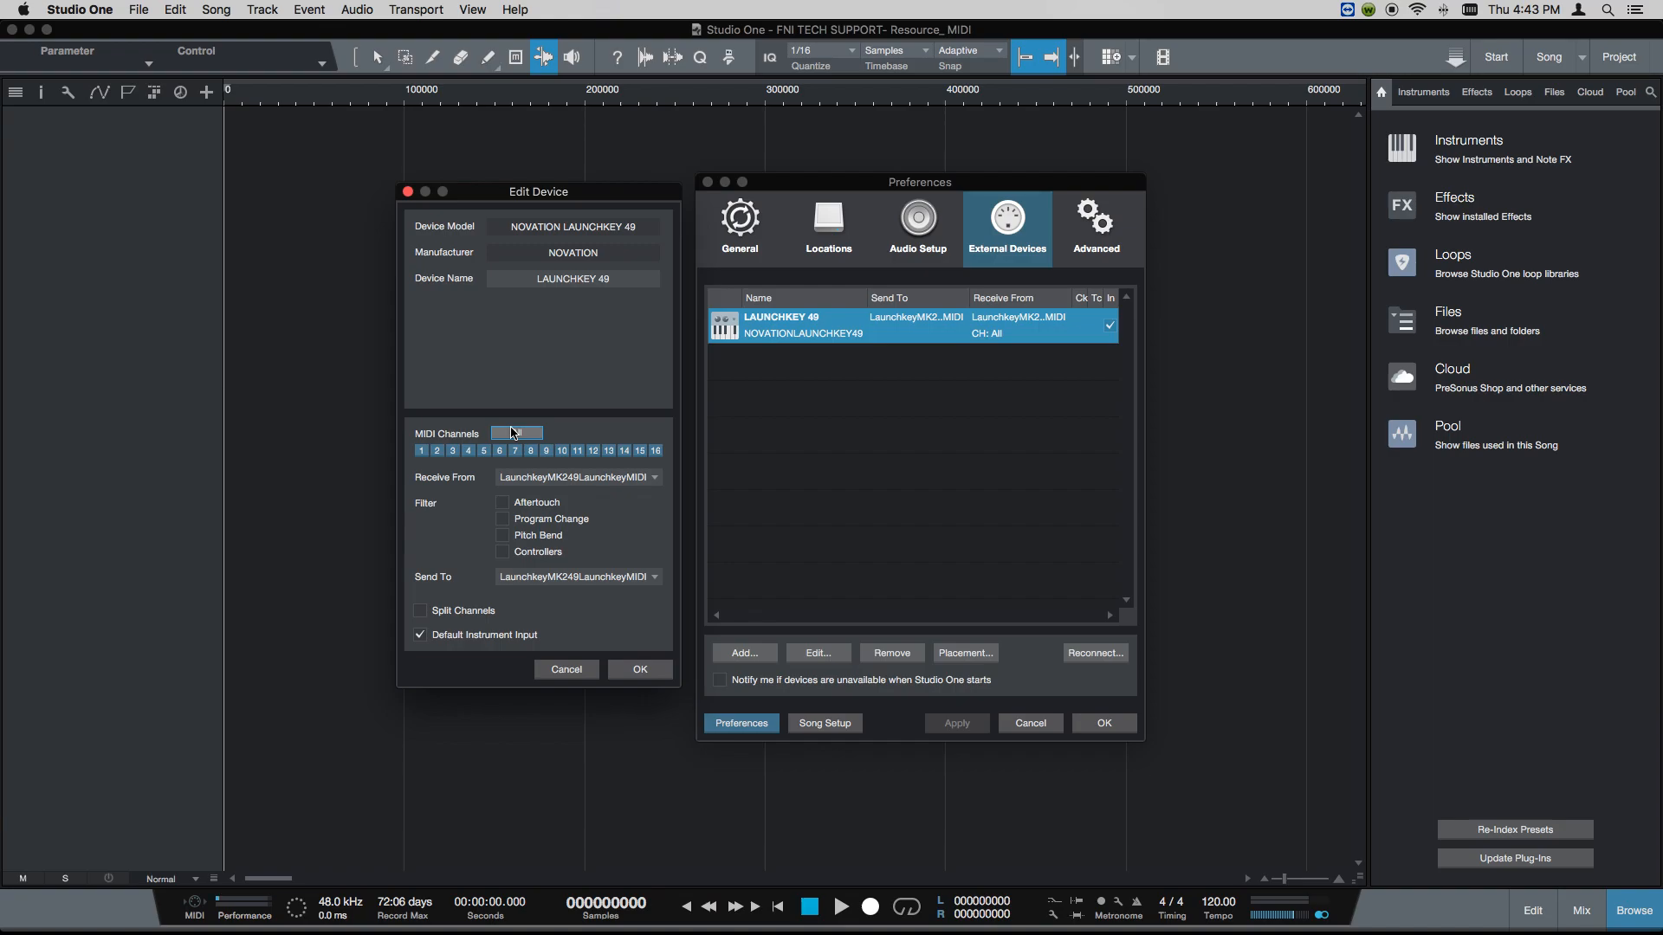
click(517, 433)
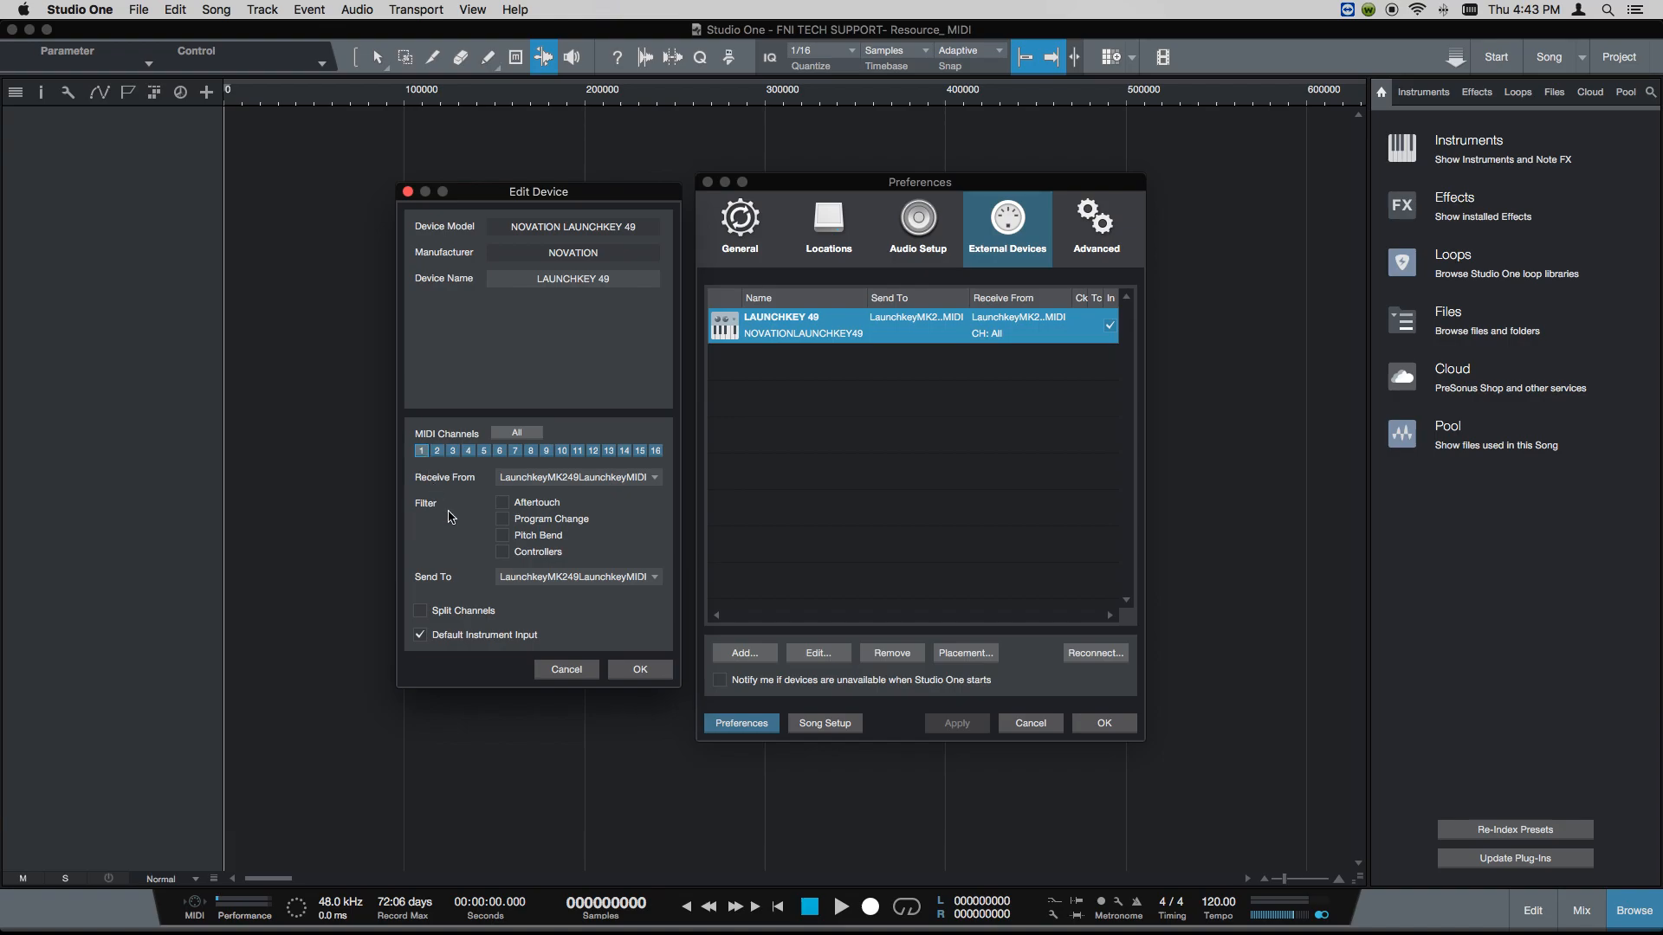
mouse_move(455, 478)
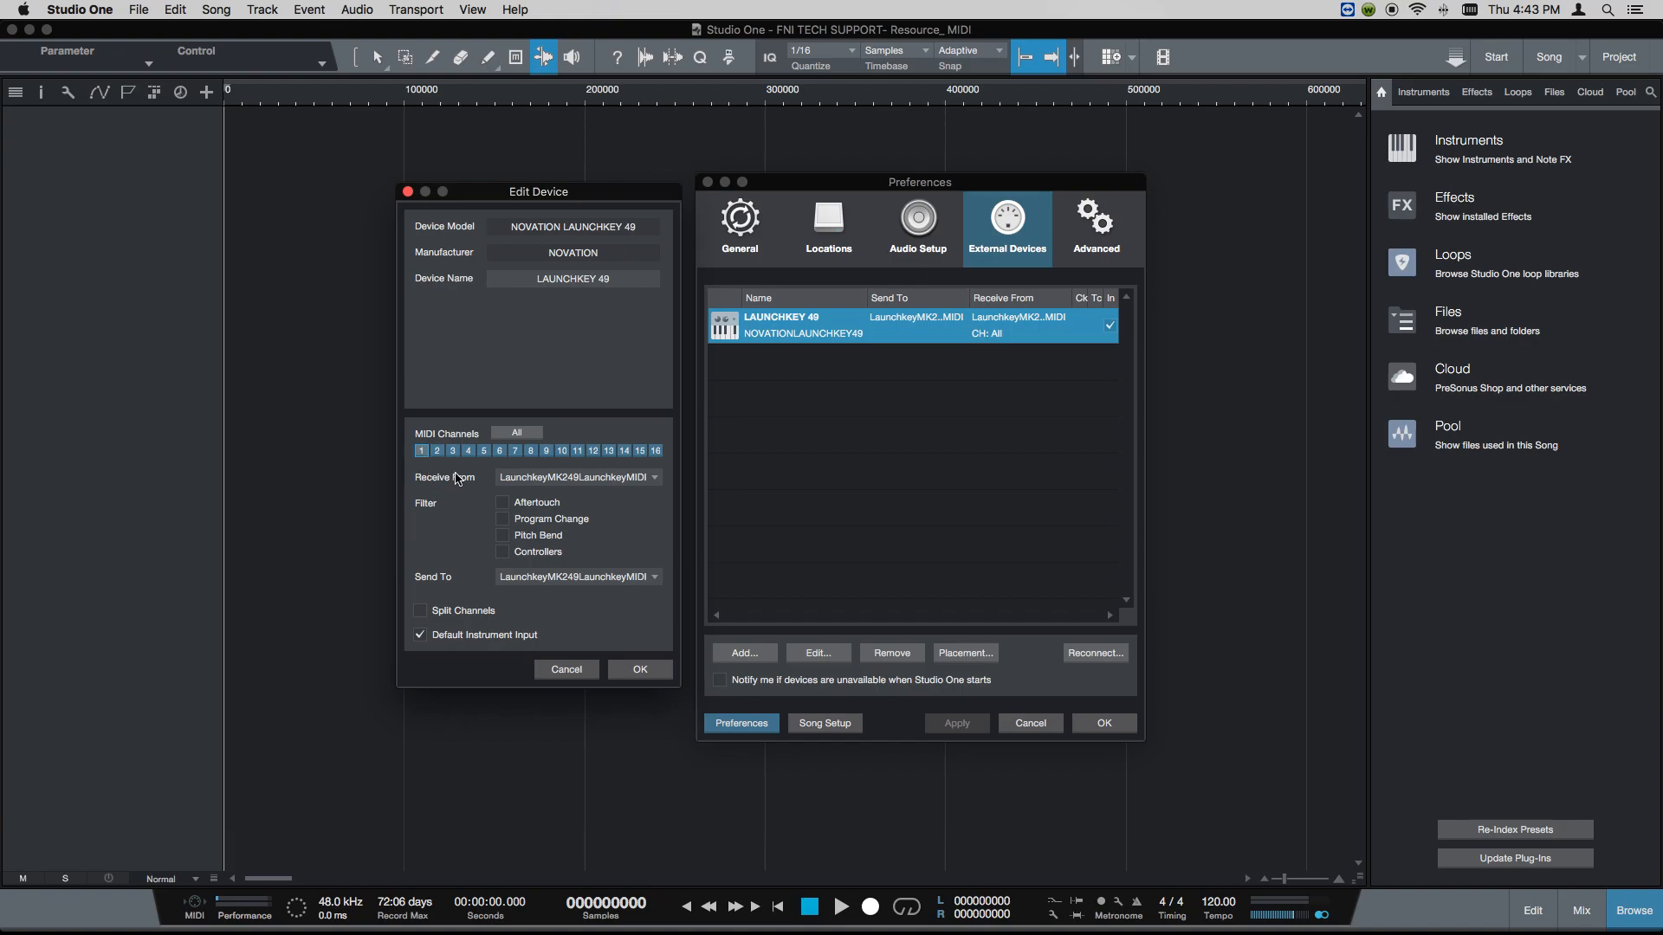
- Set the LAUNCHKEY 49 Receive From port to Launchkey MK2 49 Launchkey MIDI
click(650, 476)
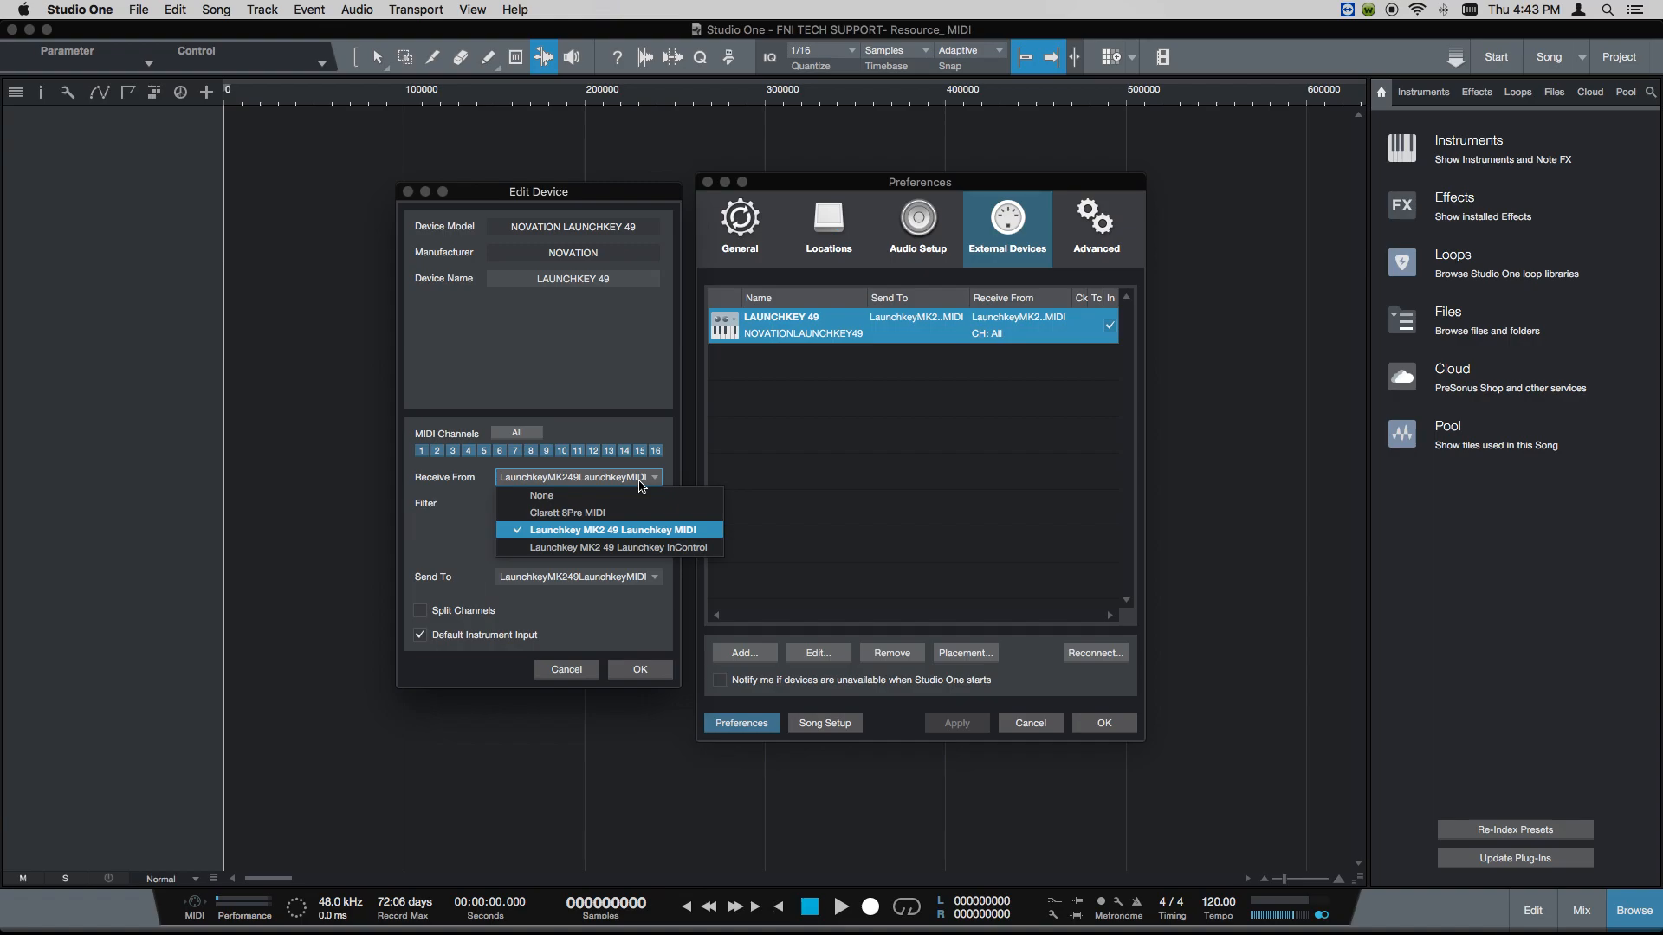
click(611, 529)
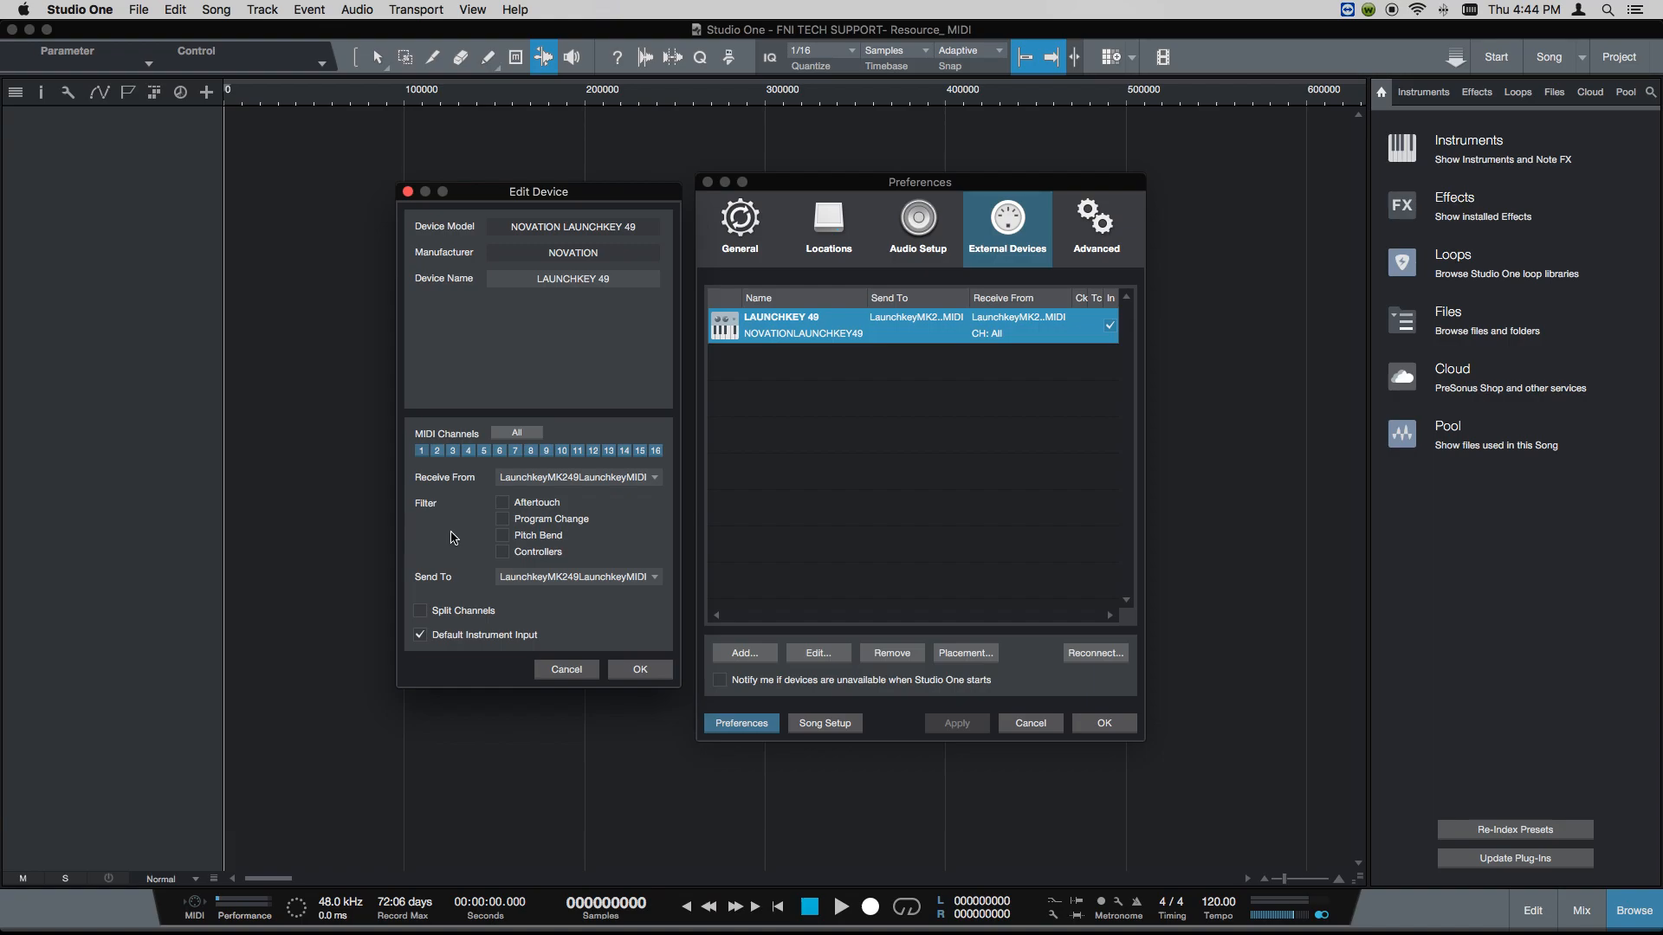
click(577, 476)
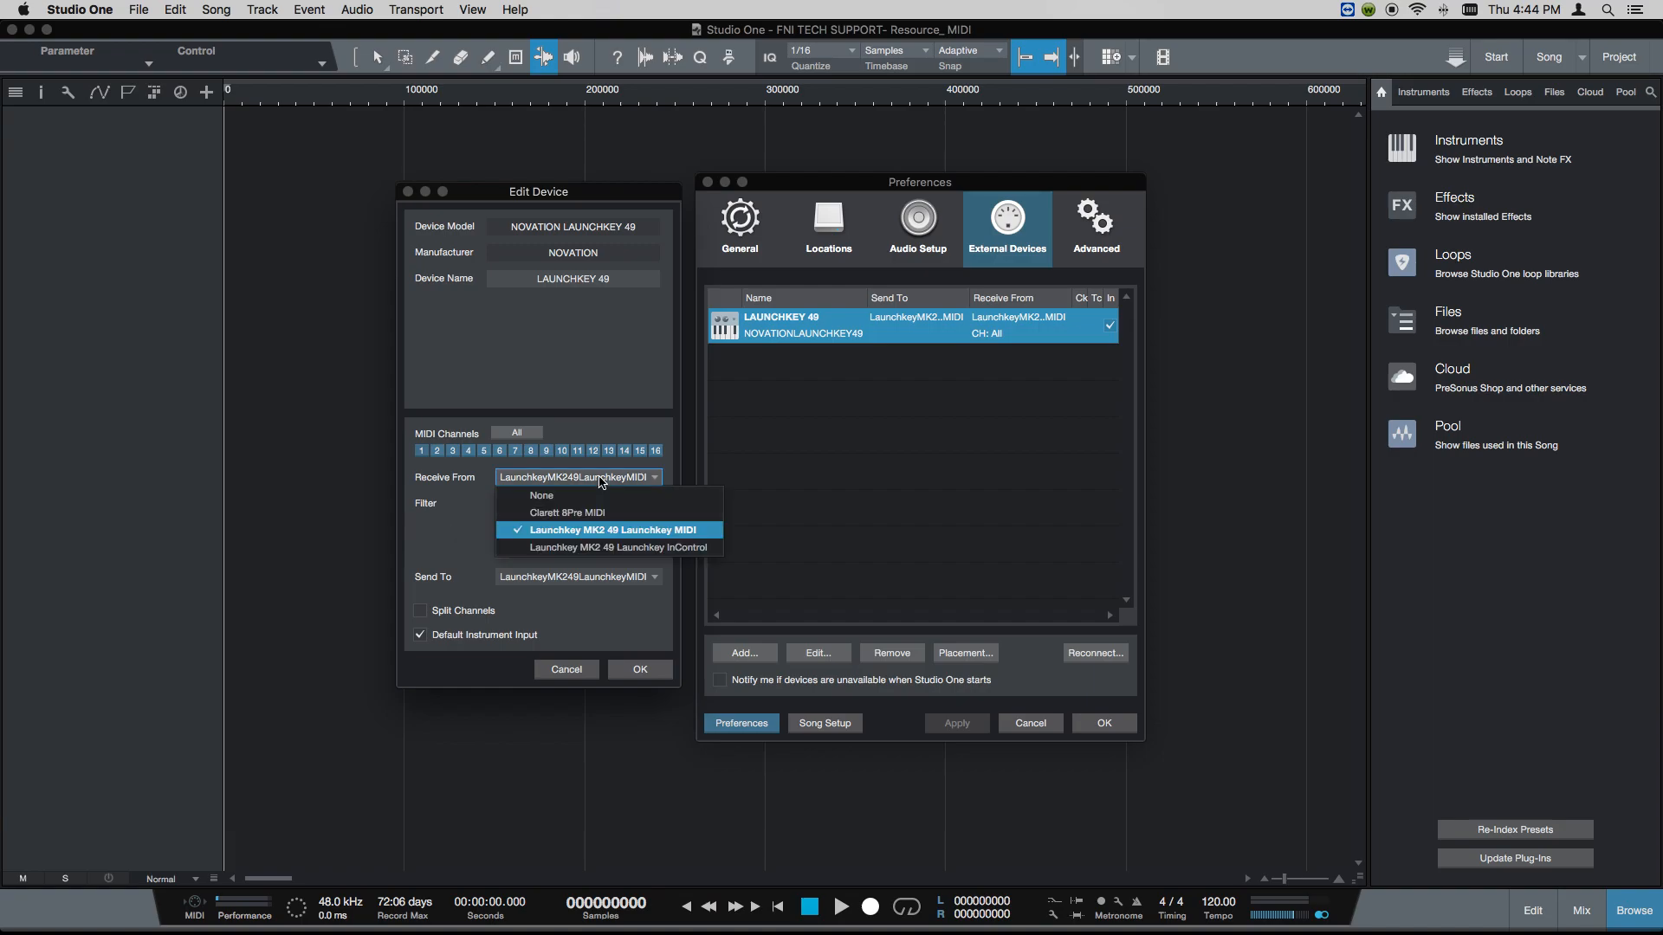
mouse_move(622, 556)
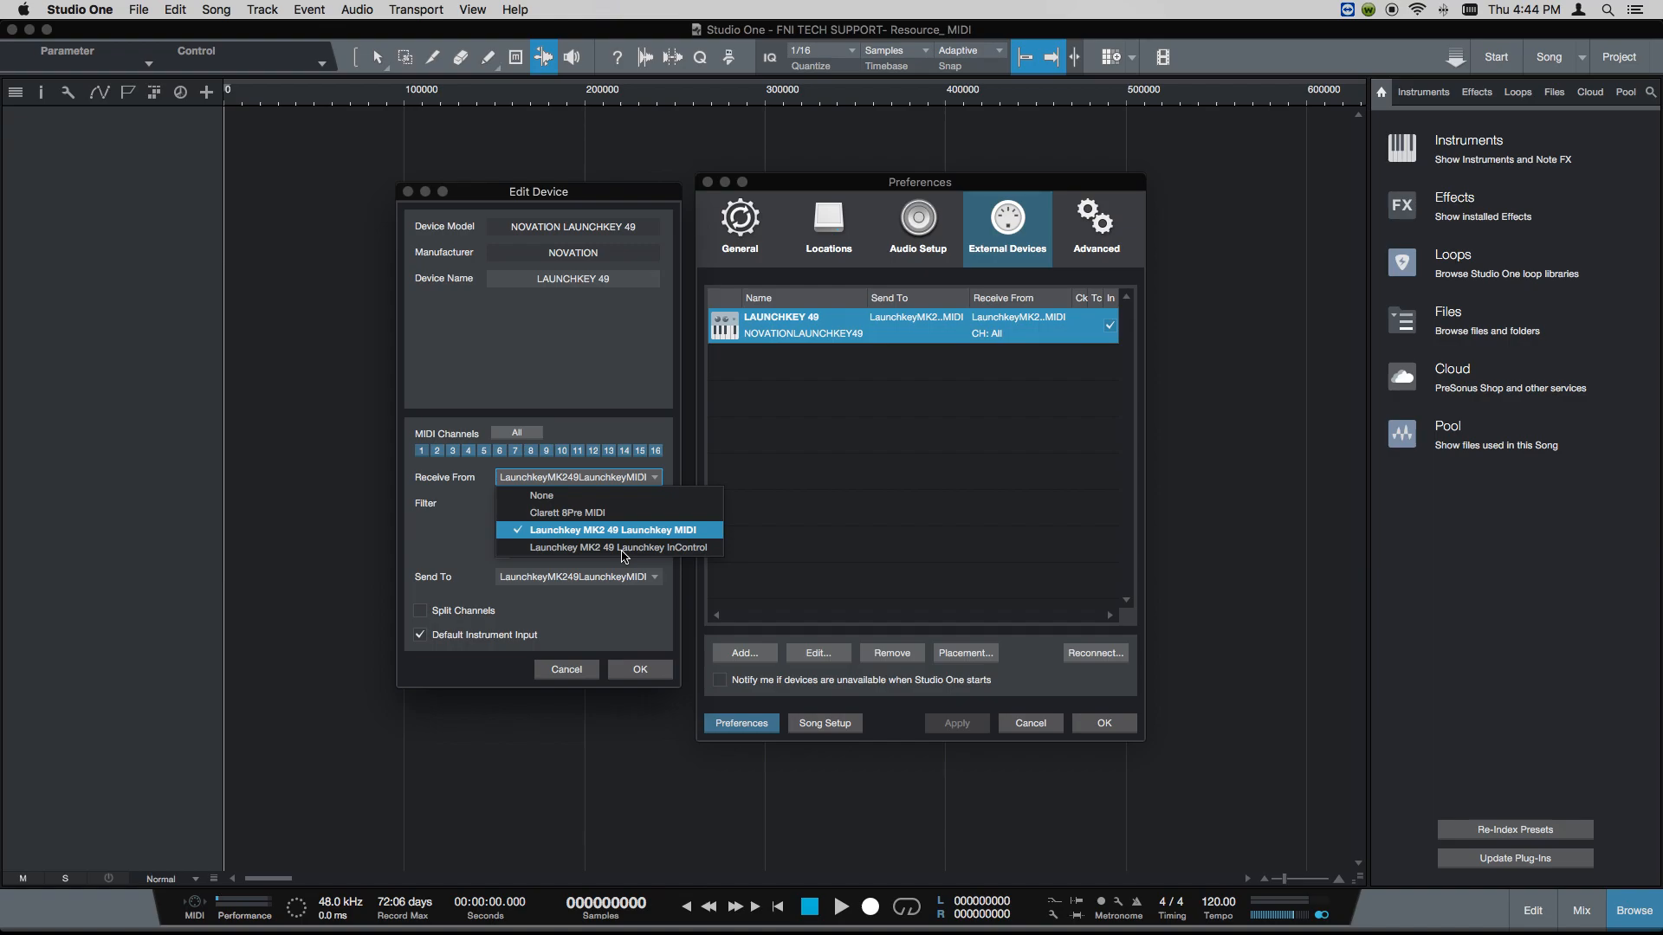
mouse_move(443, 536)
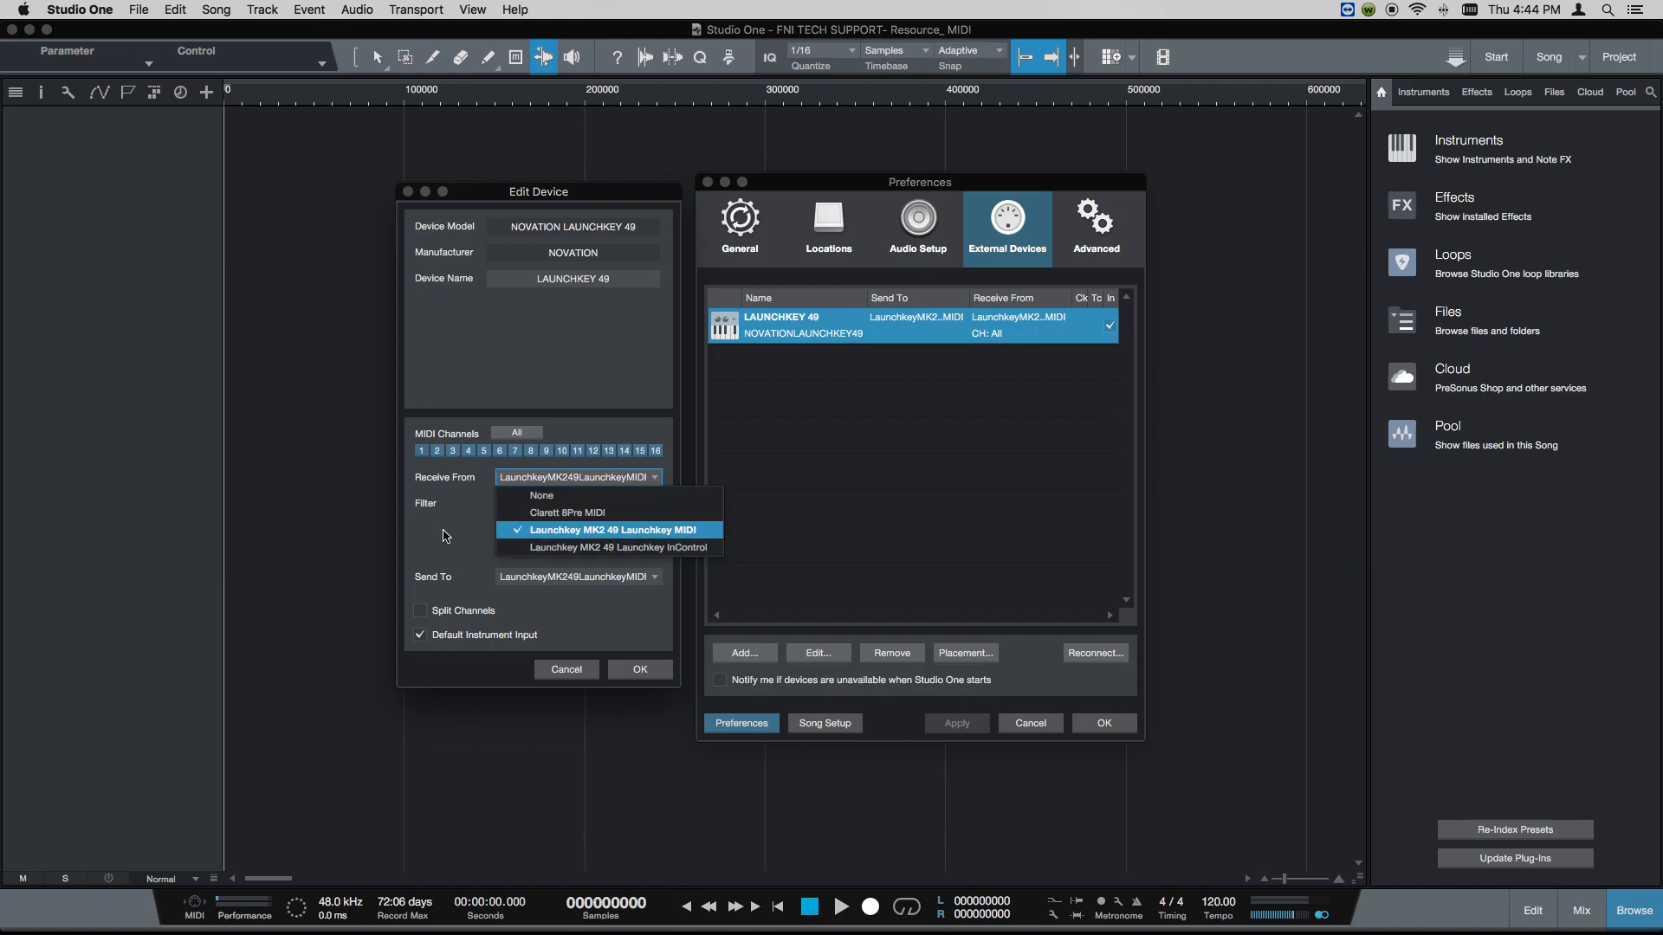
click(610, 530)
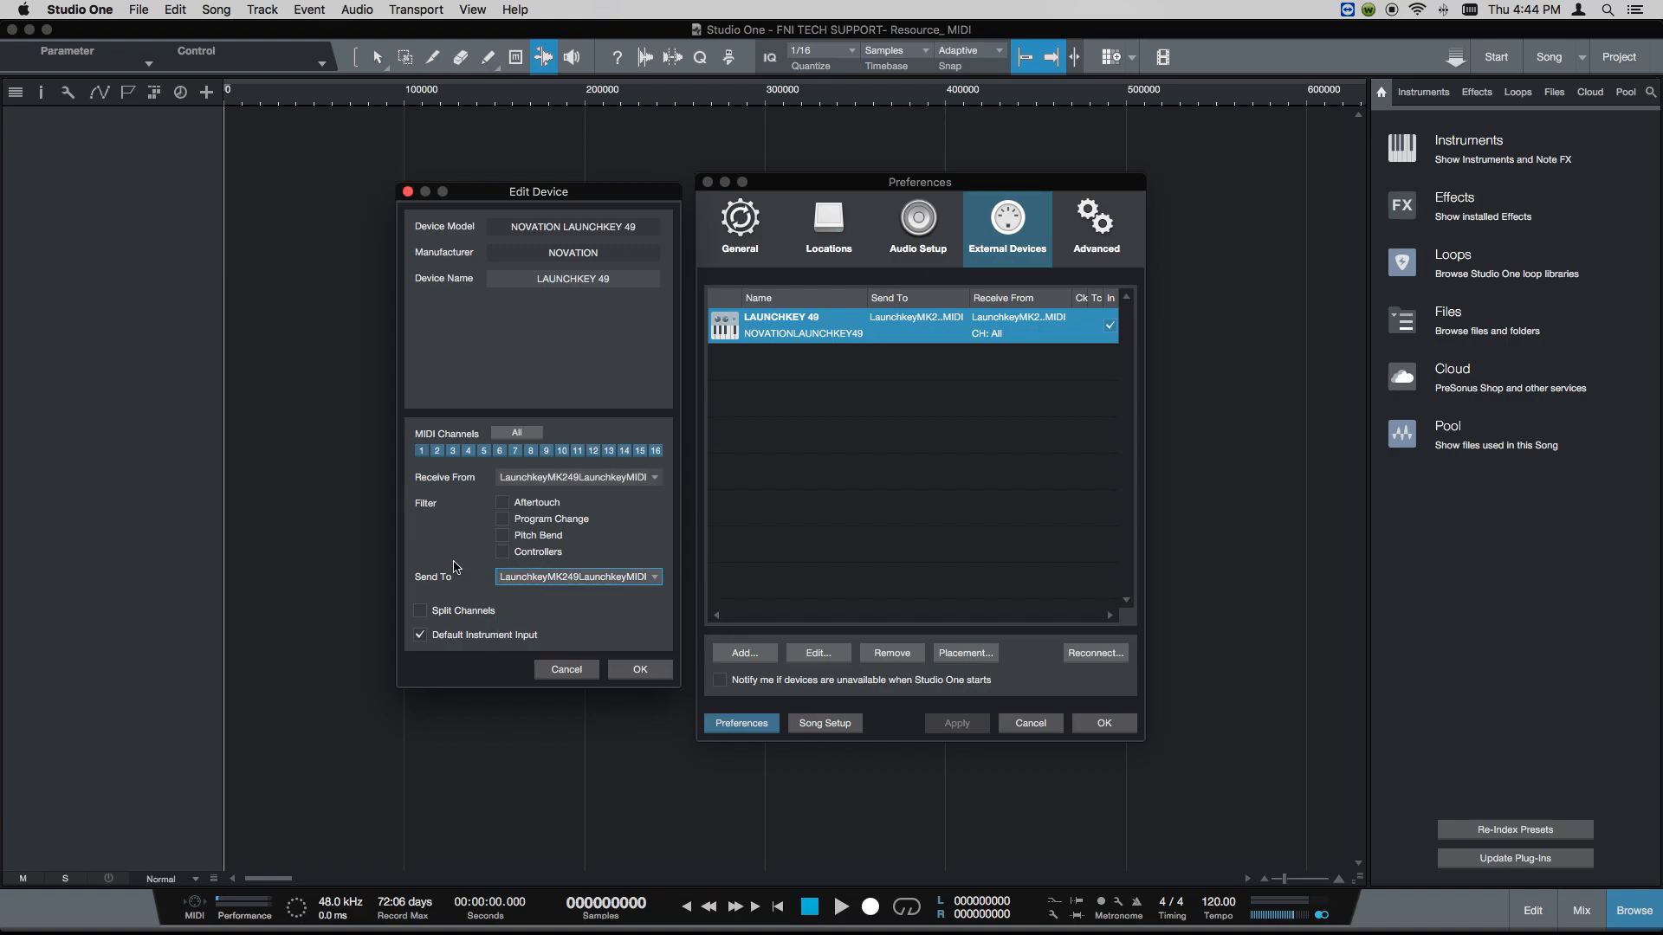
mouse_move(445, 549)
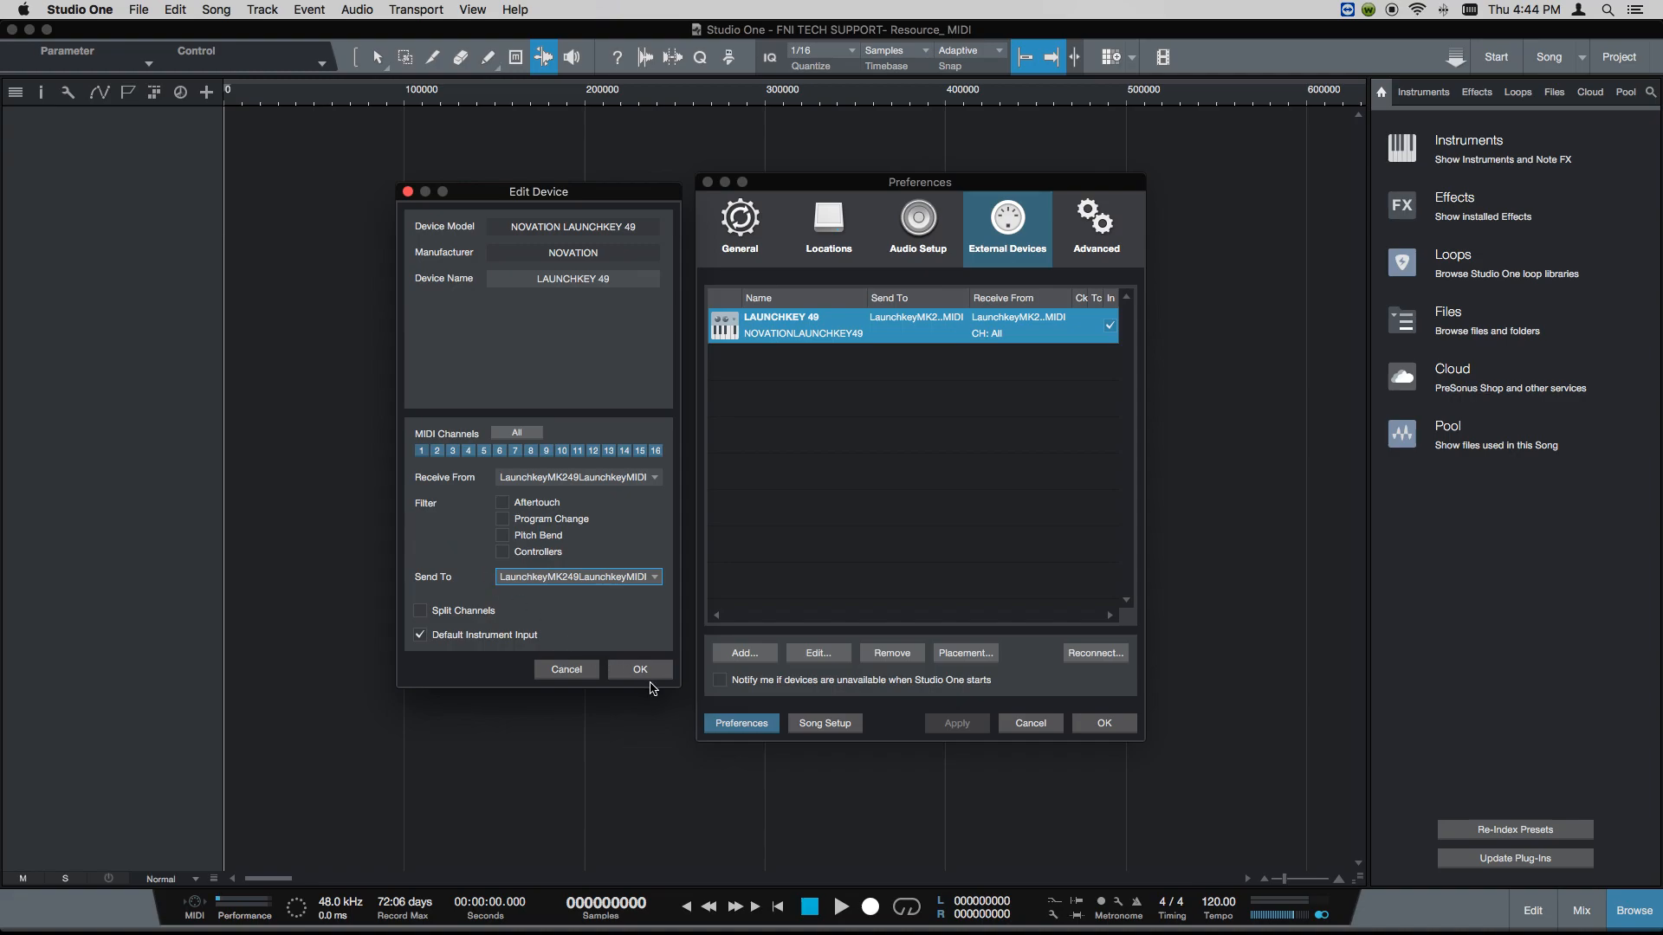
- Confirm the LAUNCHKEY 49 settings, then reopen them to check the Receive From port
click(639, 669)
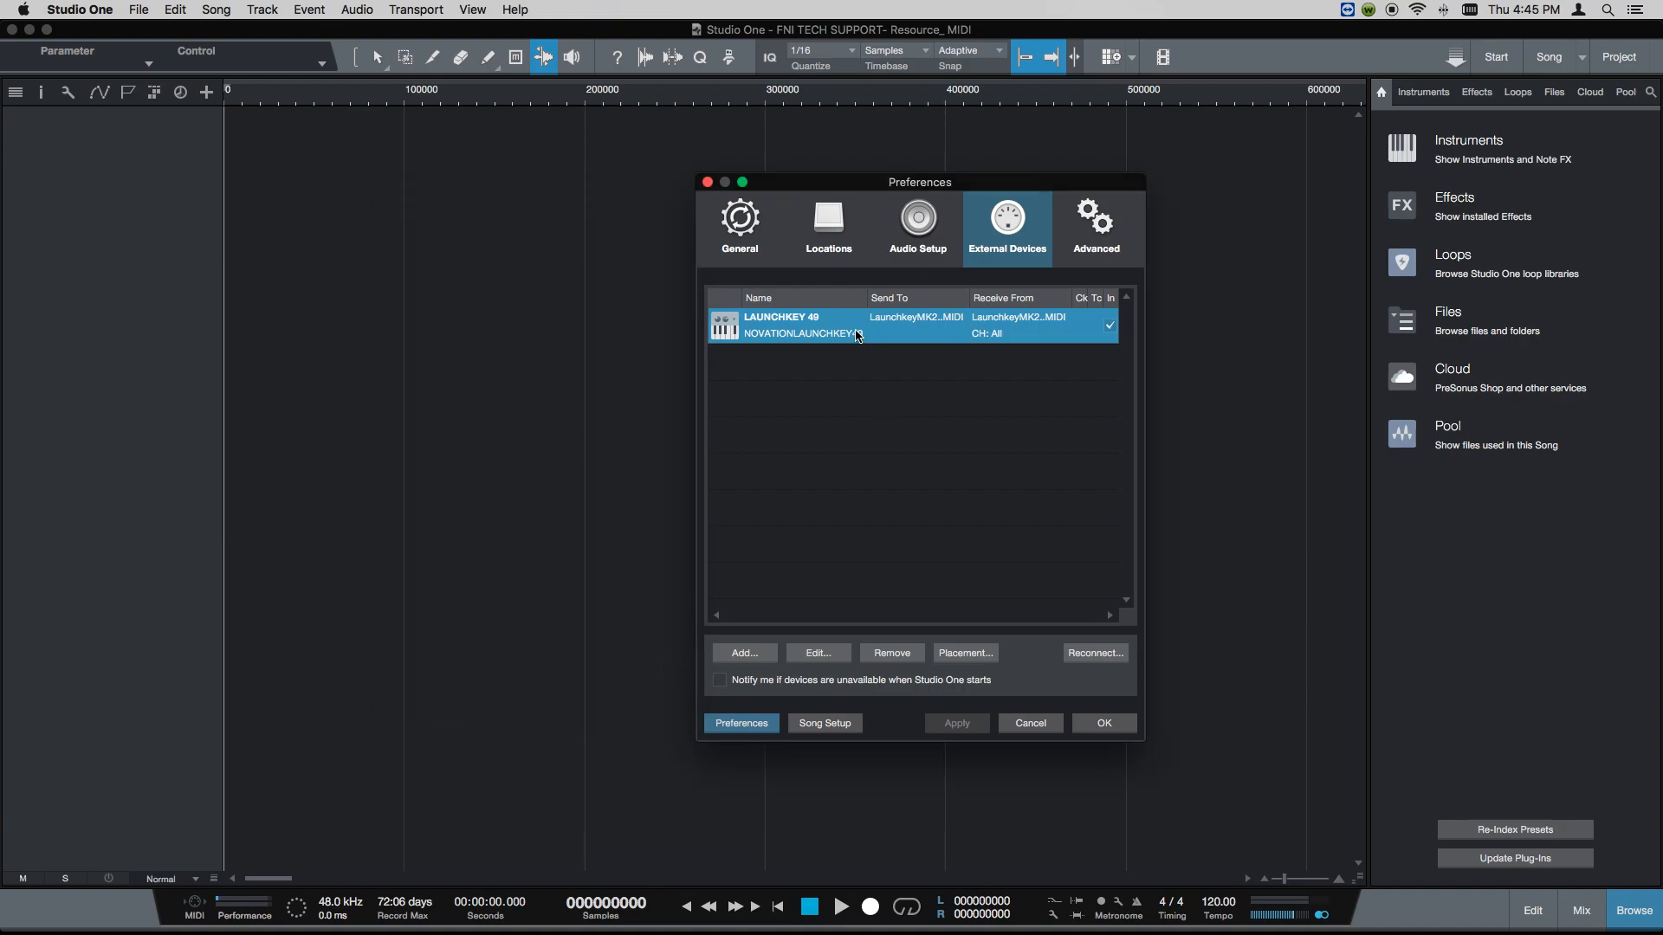
click(816, 652)
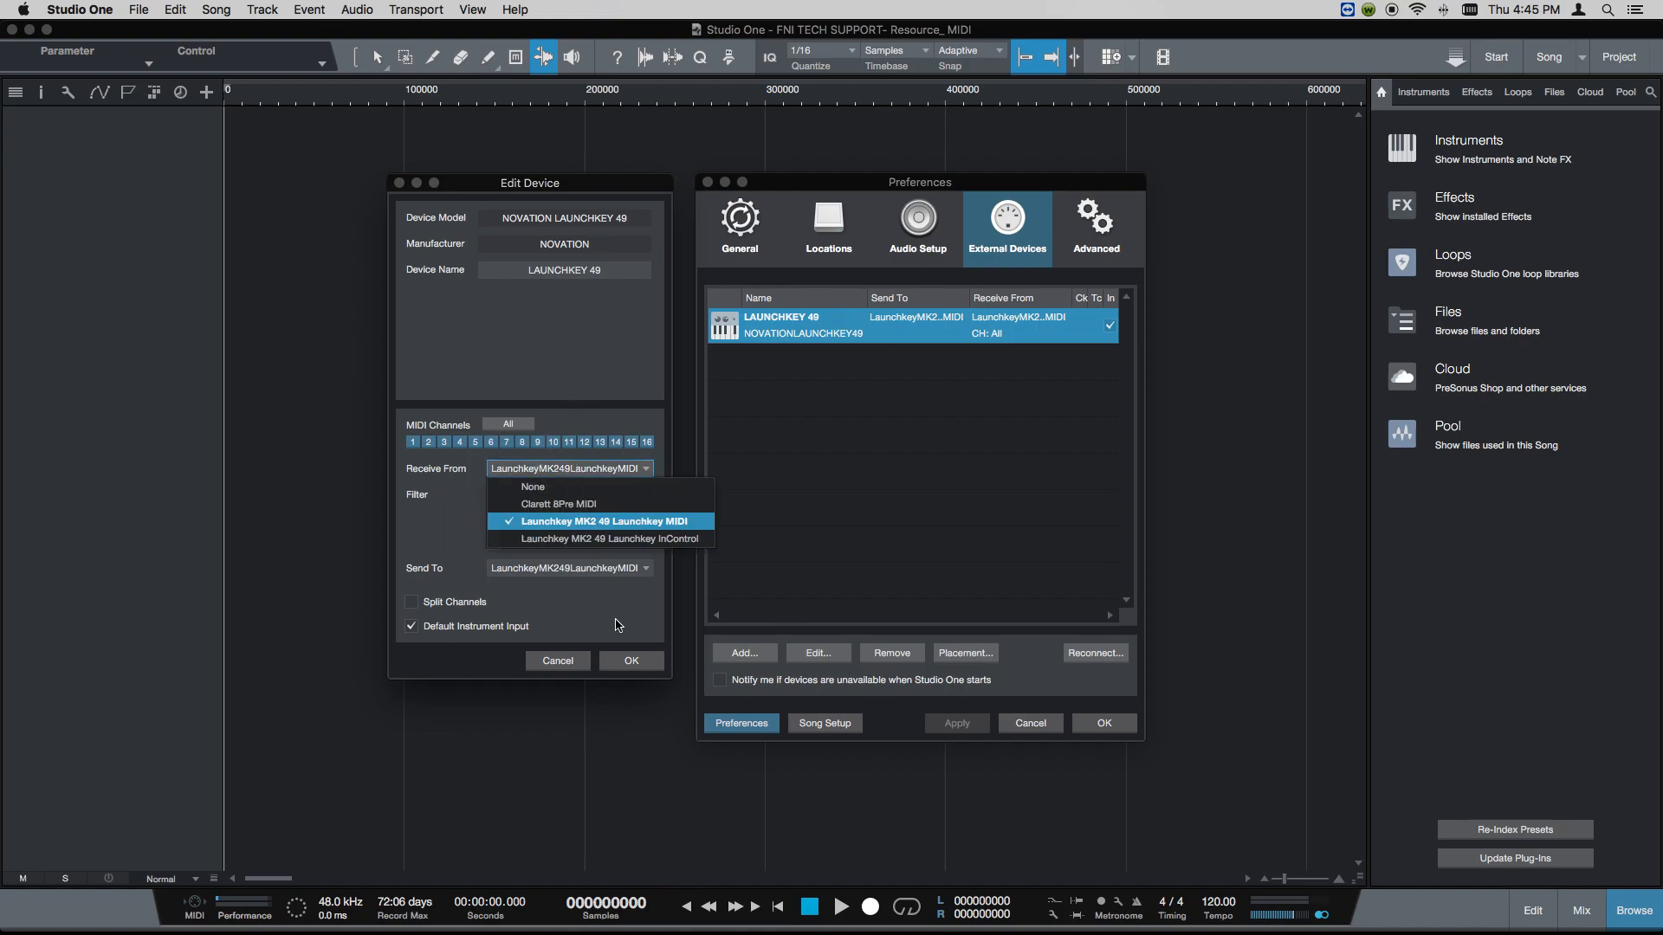
click(601, 521)
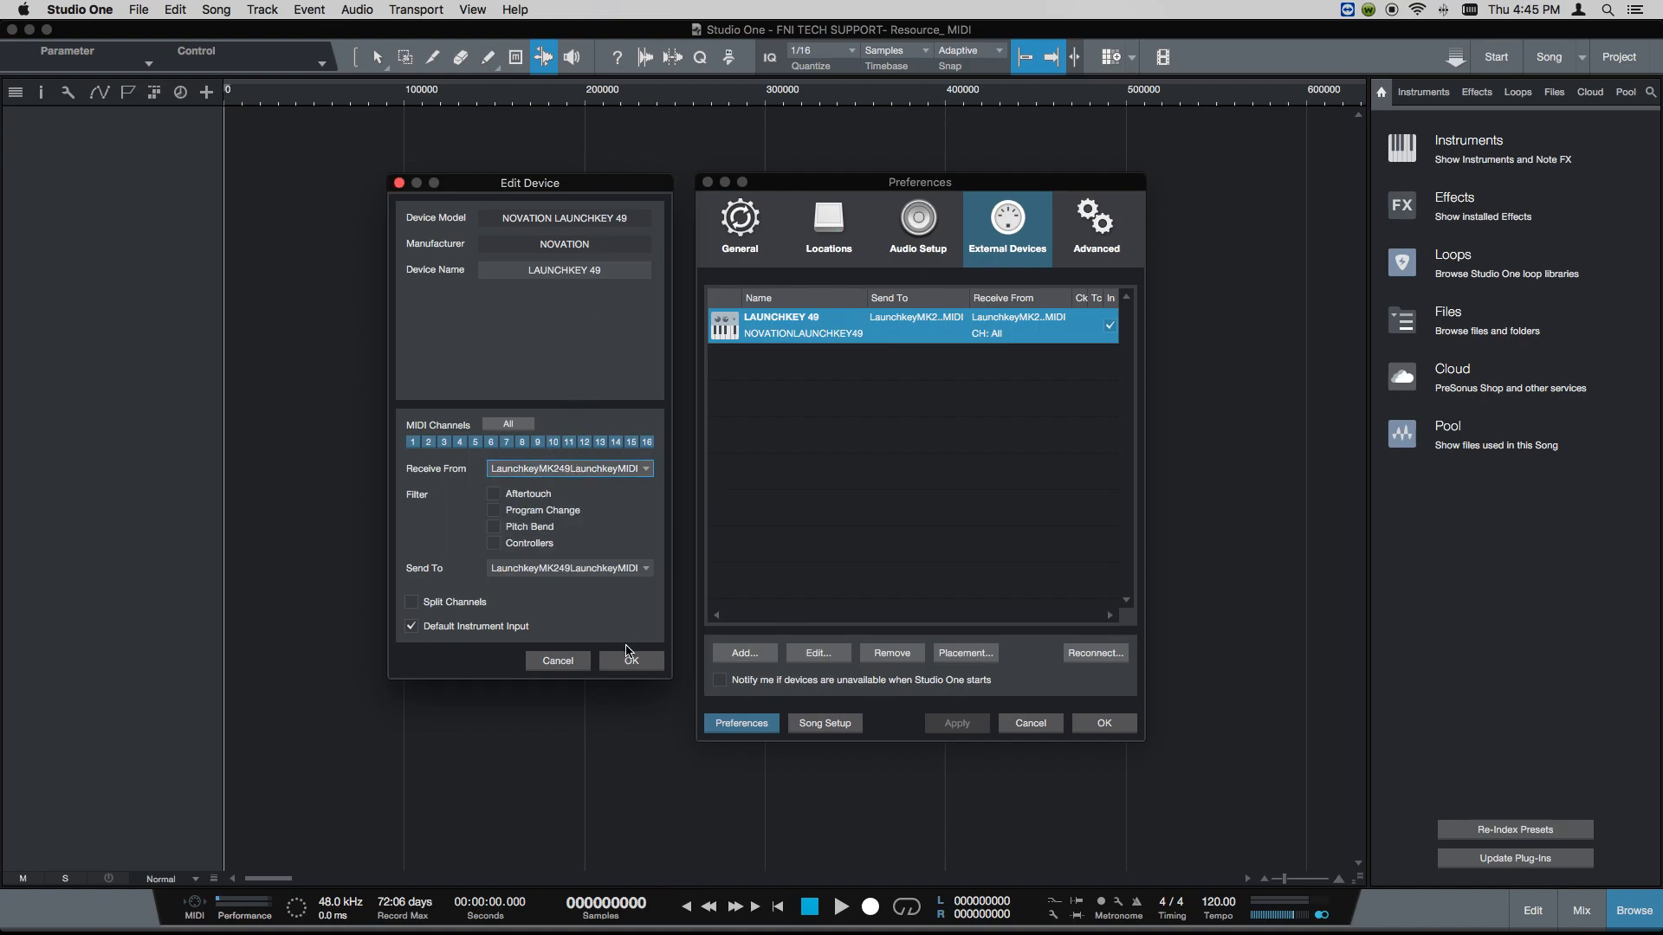
- Confirm the LAUNCHKEY 49 Edit Device dialog with OK, returning to External Devices
click(628, 661)
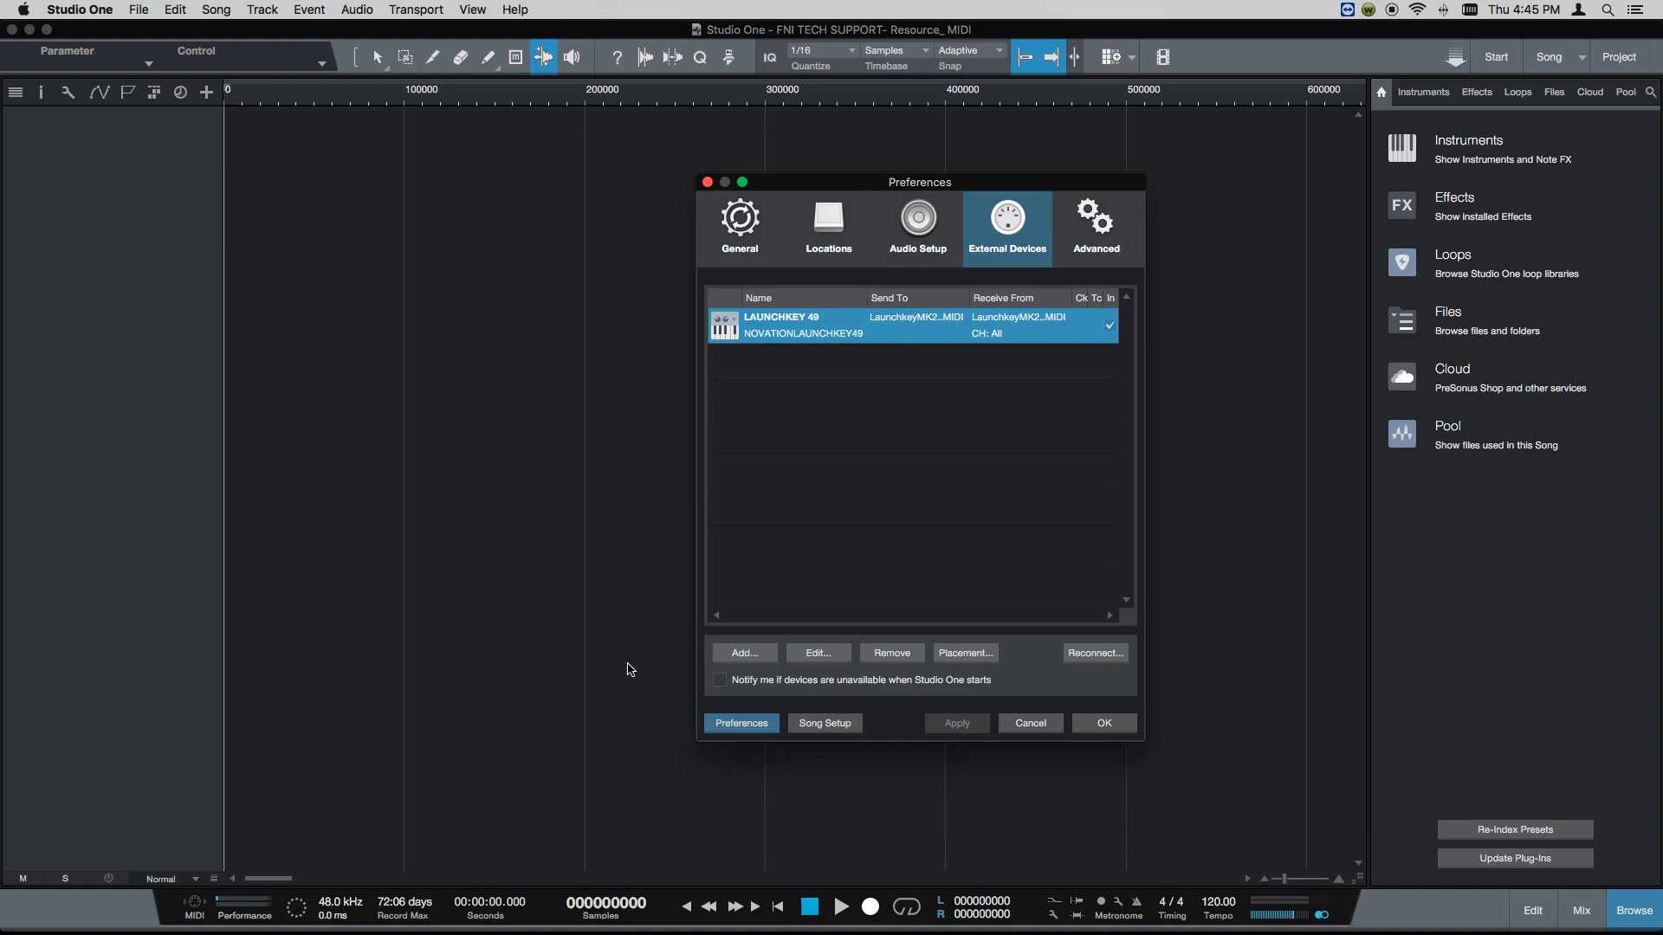
mouse_move(846, 351)
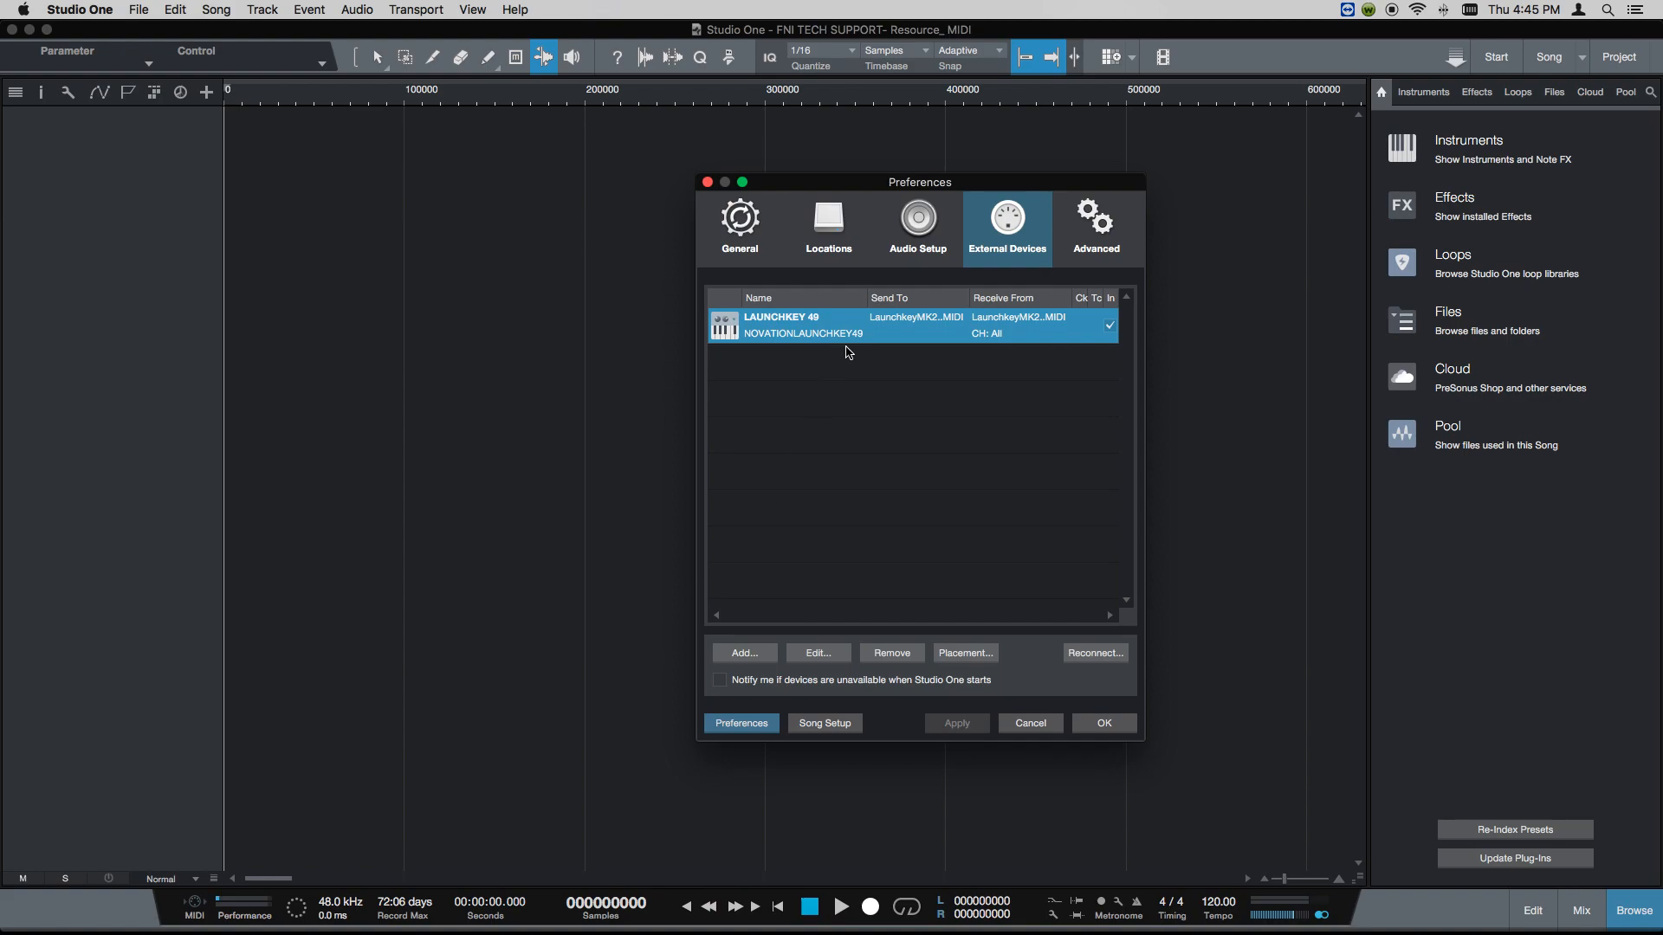
mouse_move(842, 386)
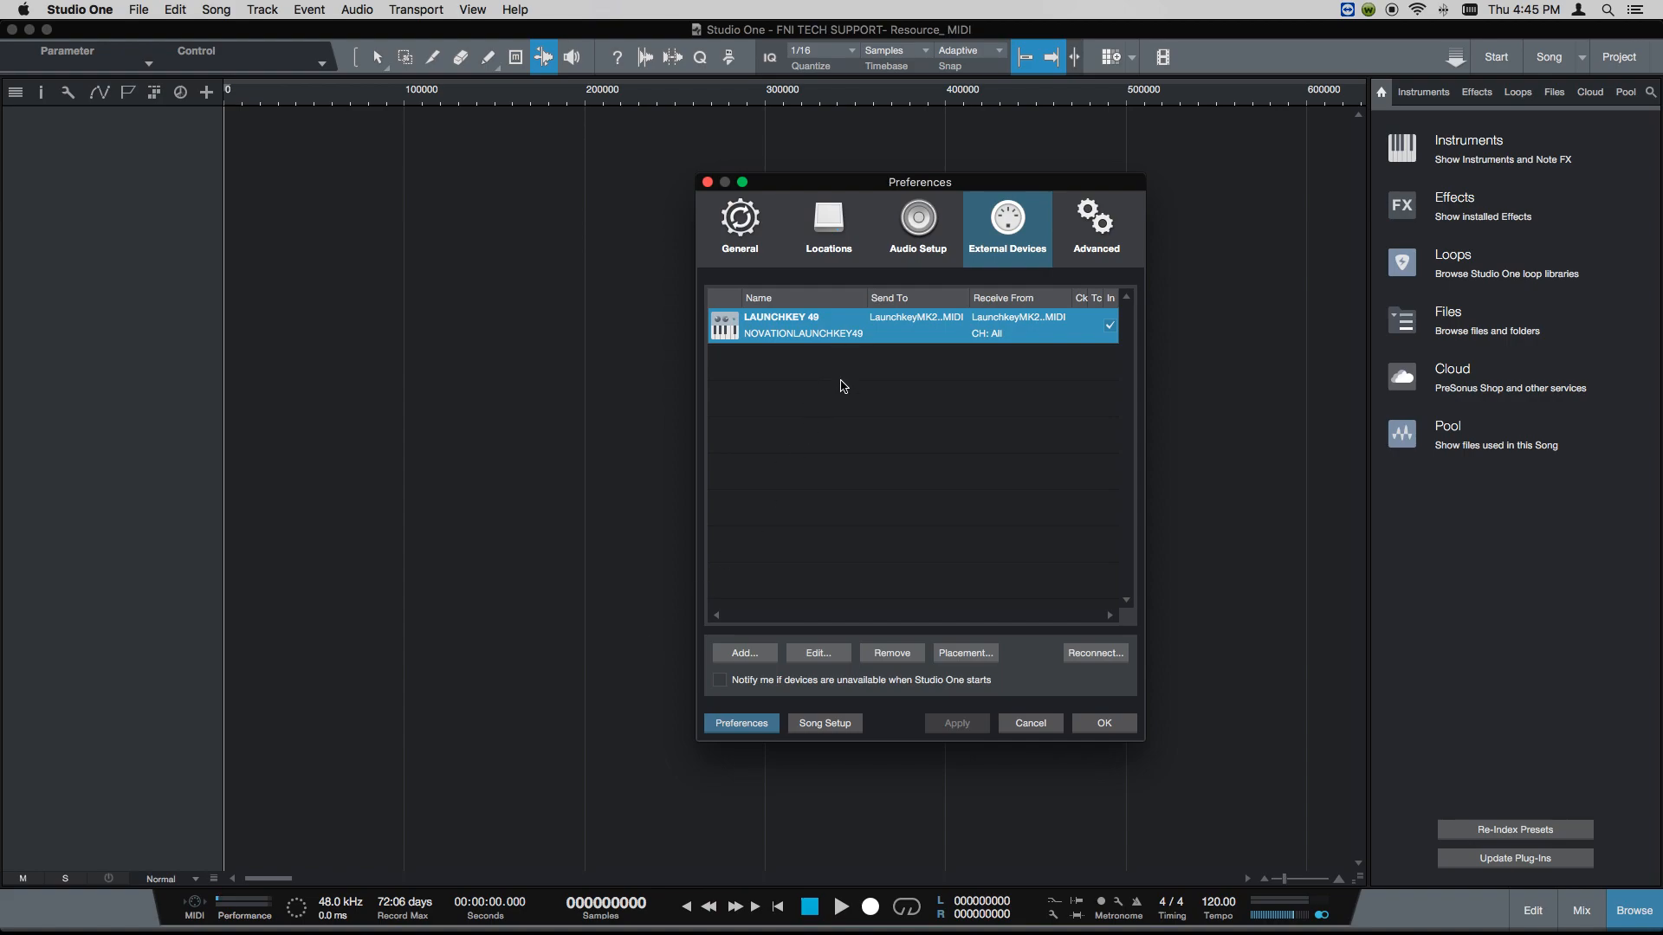